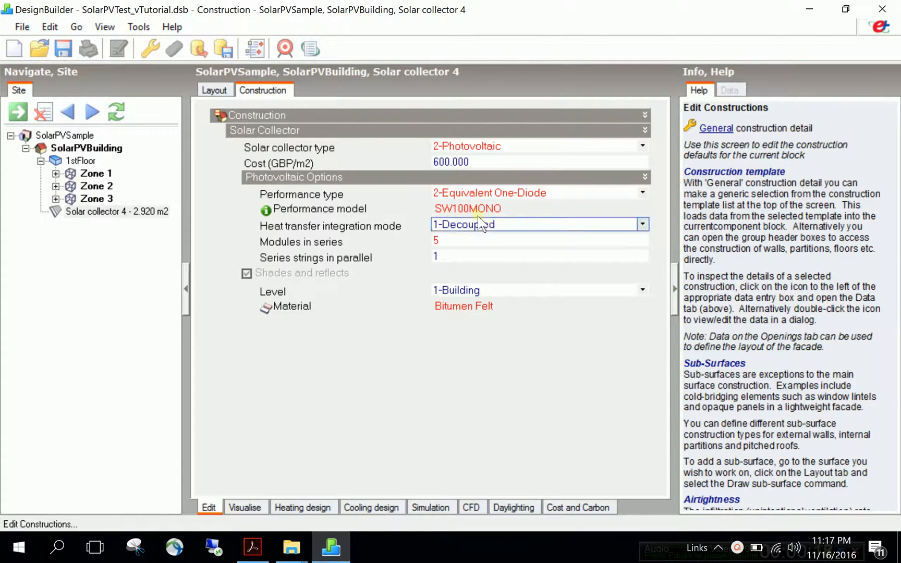
- Select SolarPVBuilding in the navigation tree to view its building-level Construction settings
left_click(87, 148)
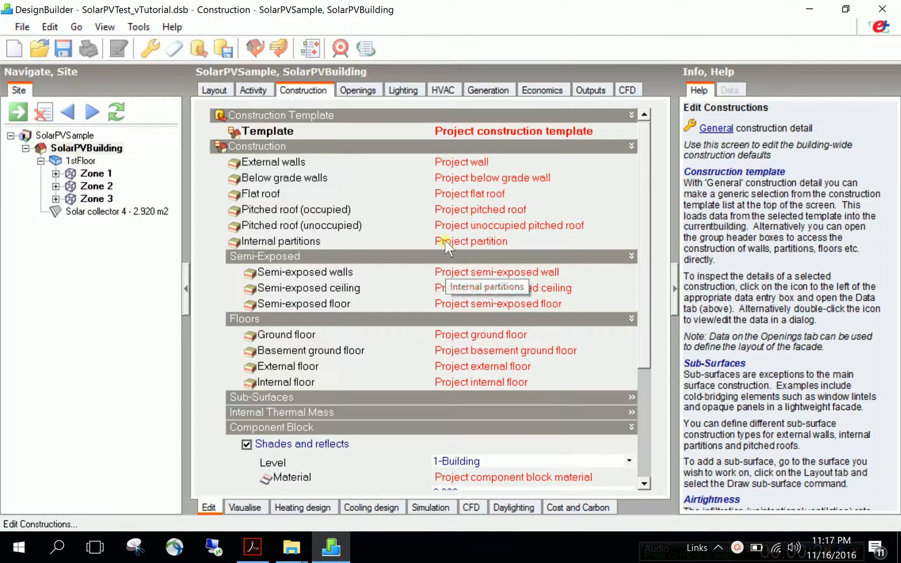
mouse_move(443, 90)
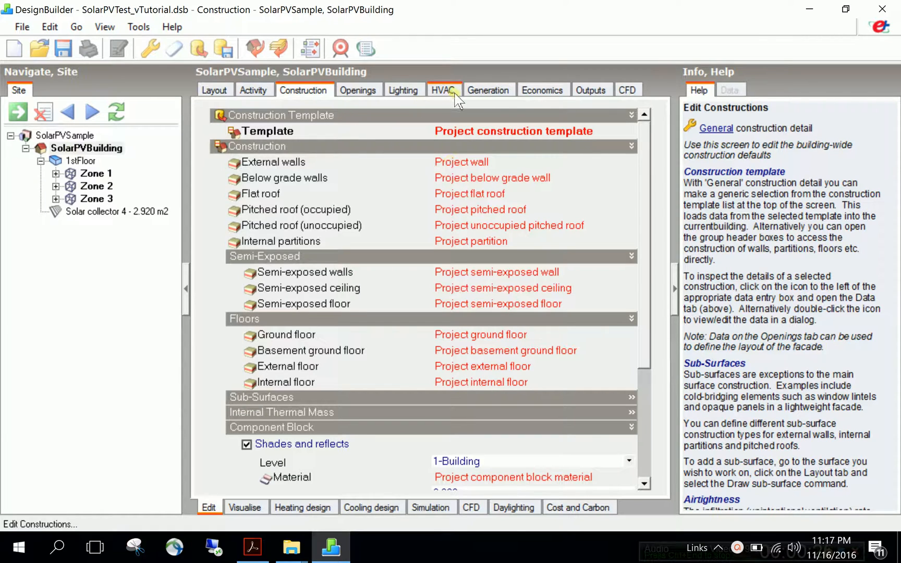
mouse_move(488, 109)
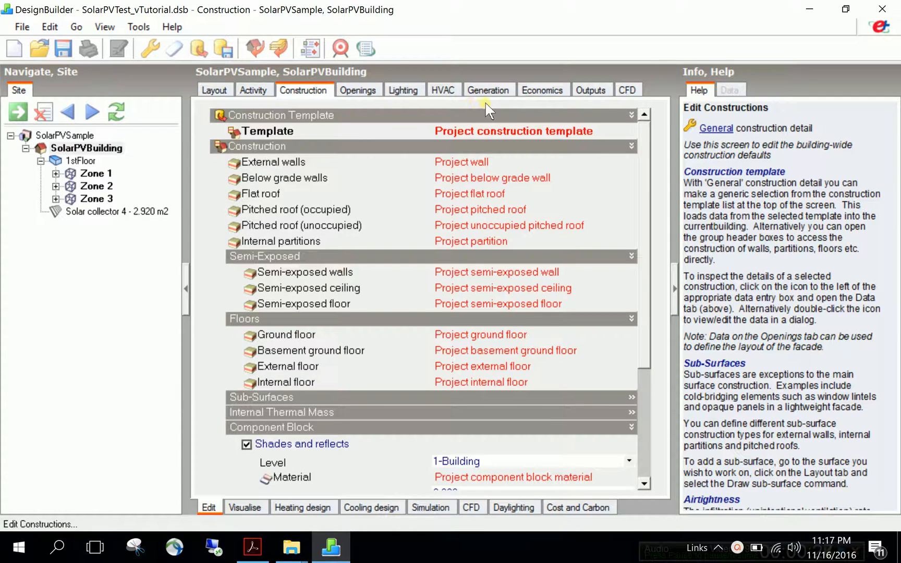
- Enable electric load centres, briefly try two, then return to a single load centre
left_click(488, 90)
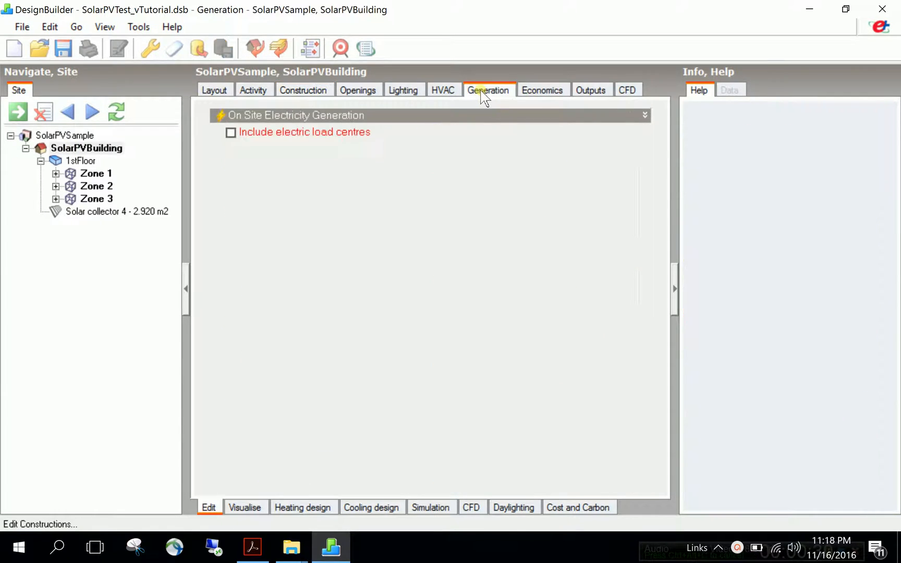
mouse_move(439, 187)
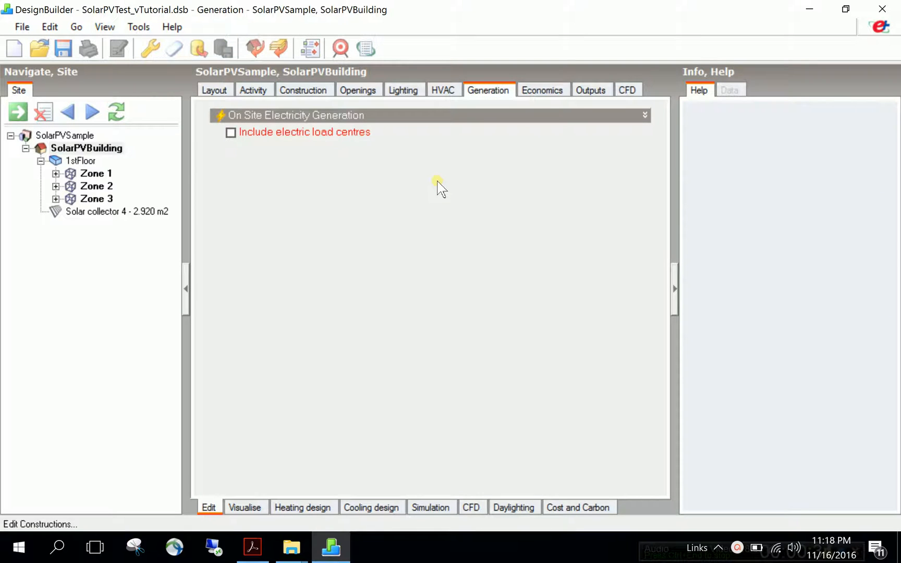
left_click(231, 132)
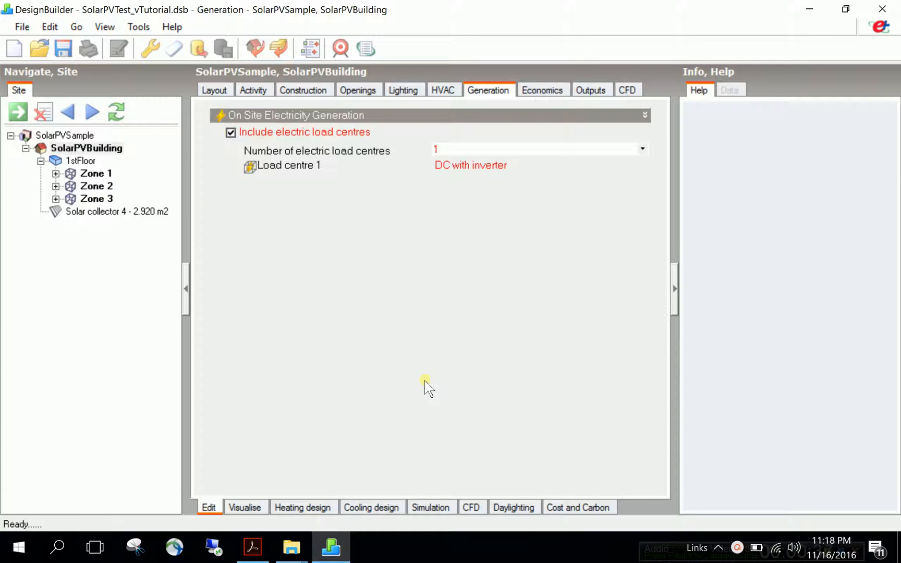
left_click(517, 149)
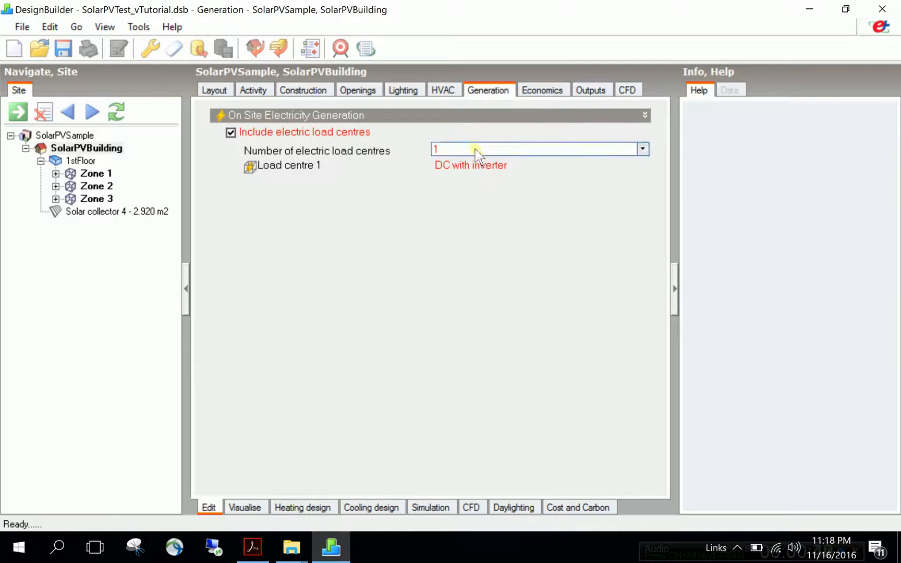
left_click(642, 149)
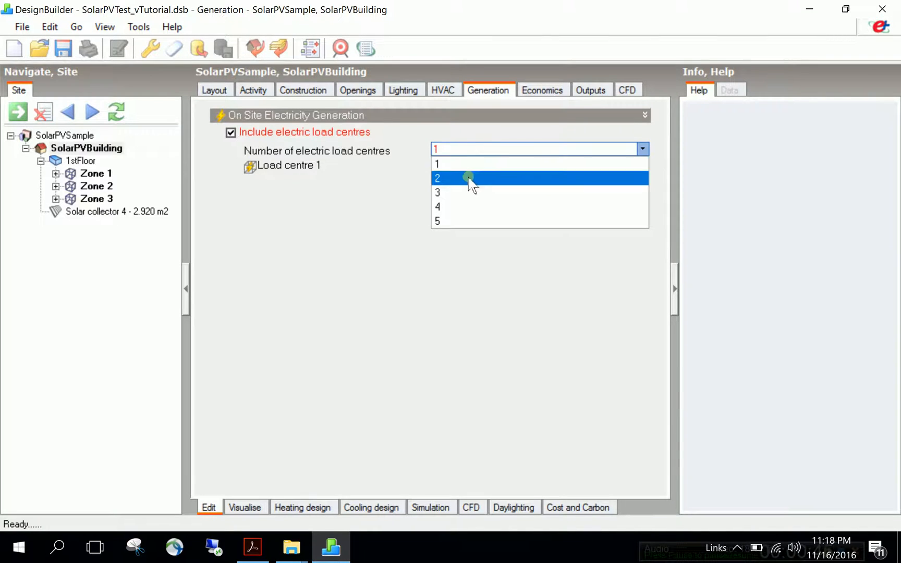
left_click(437, 178)
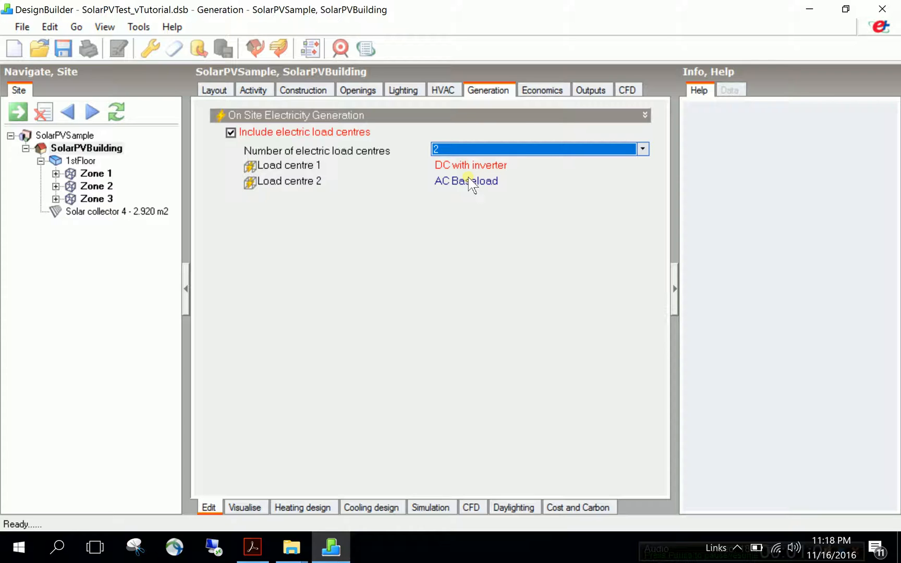
mouse_move(448, 155)
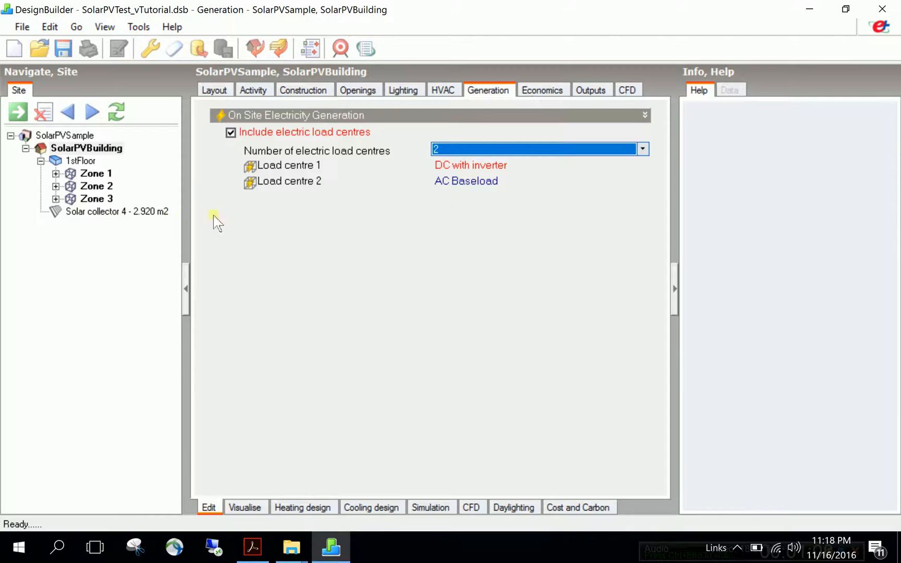
mouse_move(309, 224)
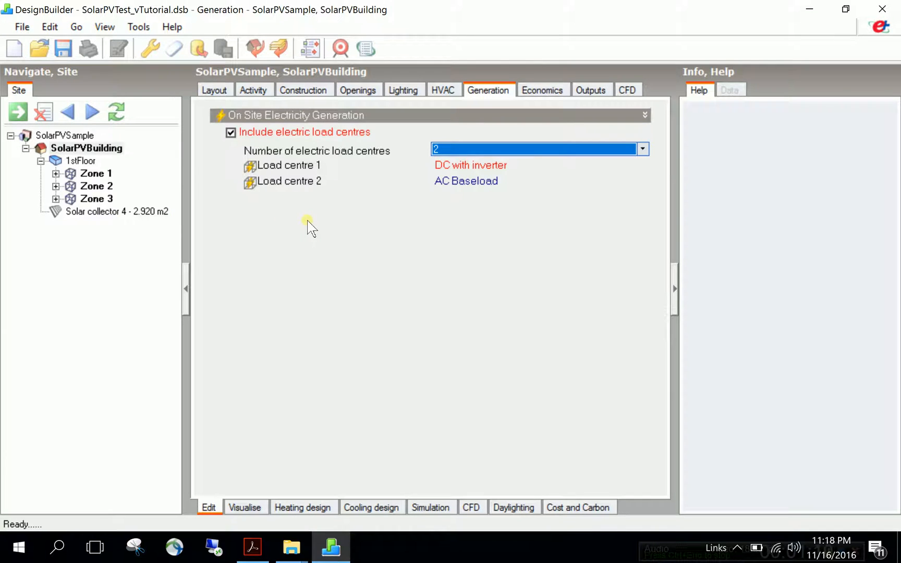
left_click(642, 148)
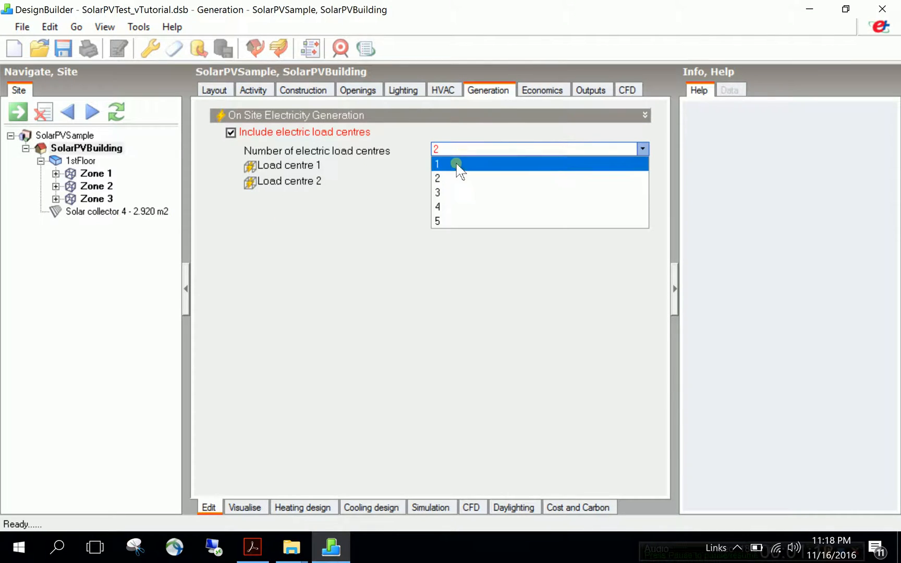
left_click(437, 164)
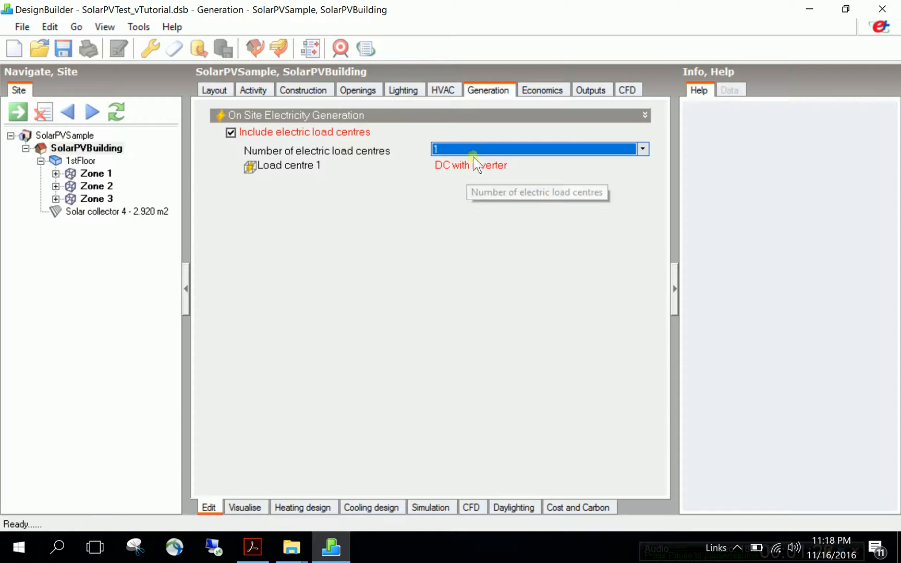
- Add a new electric load centre from Load centre 1's library and edit its defaults
left_click(288, 164)
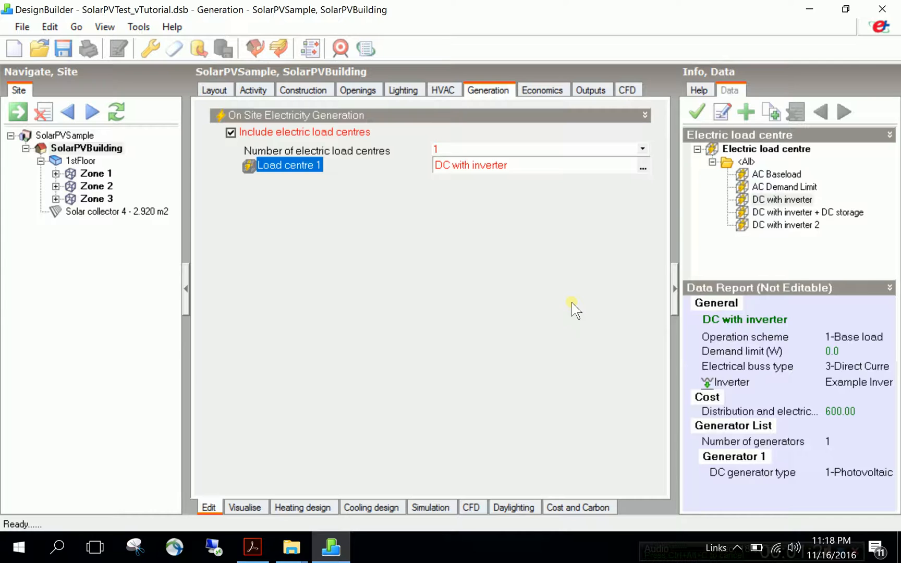
mouse_move(809, 223)
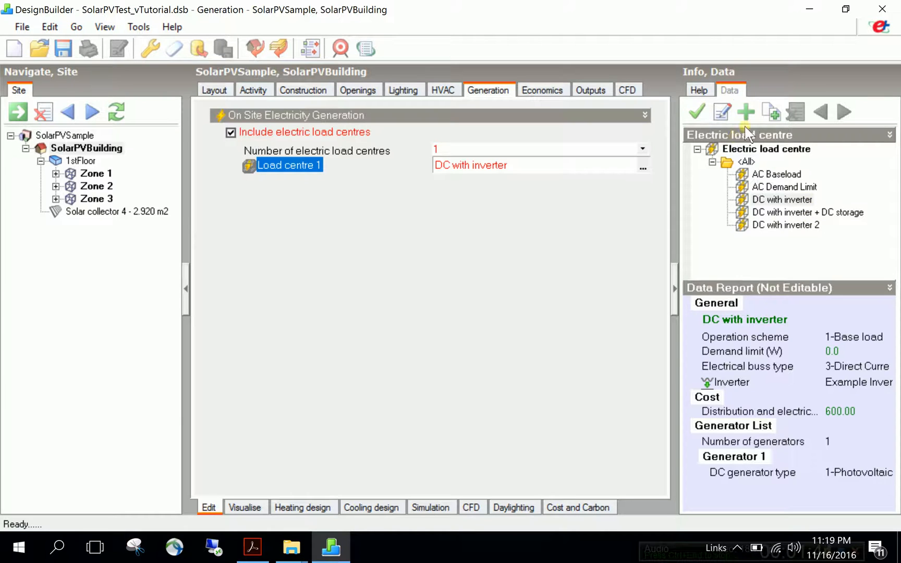
left_click(745, 112)
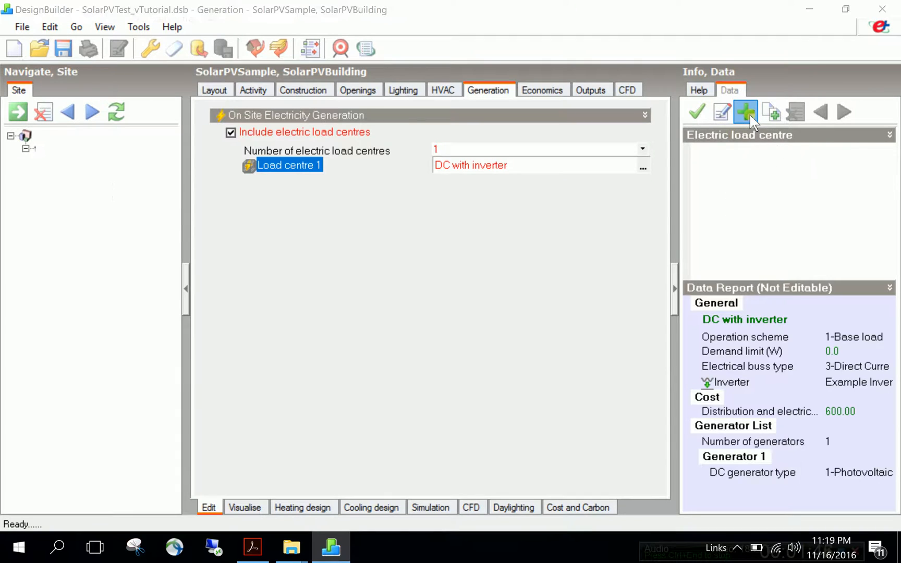
left_click(746, 112)
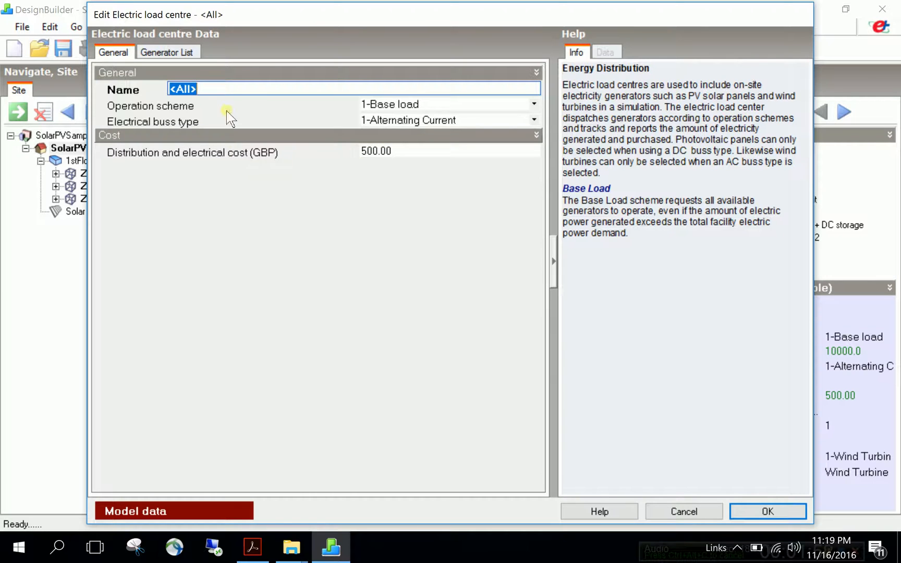
- Name the load centre MyInverterModel with a 3-Direct Current With Inverter buss
type("MyInverterModel")
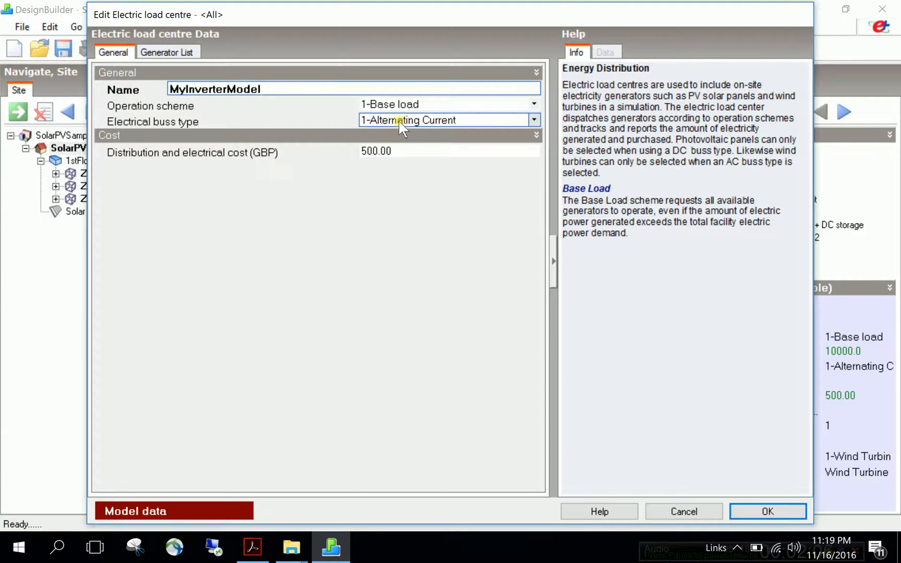
left_click(533, 119)
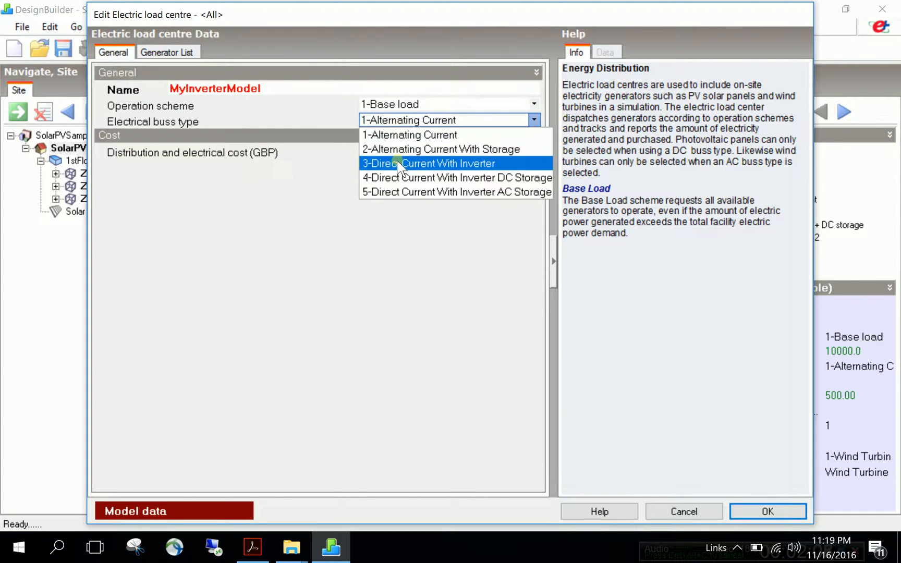
left_click(428, 164)
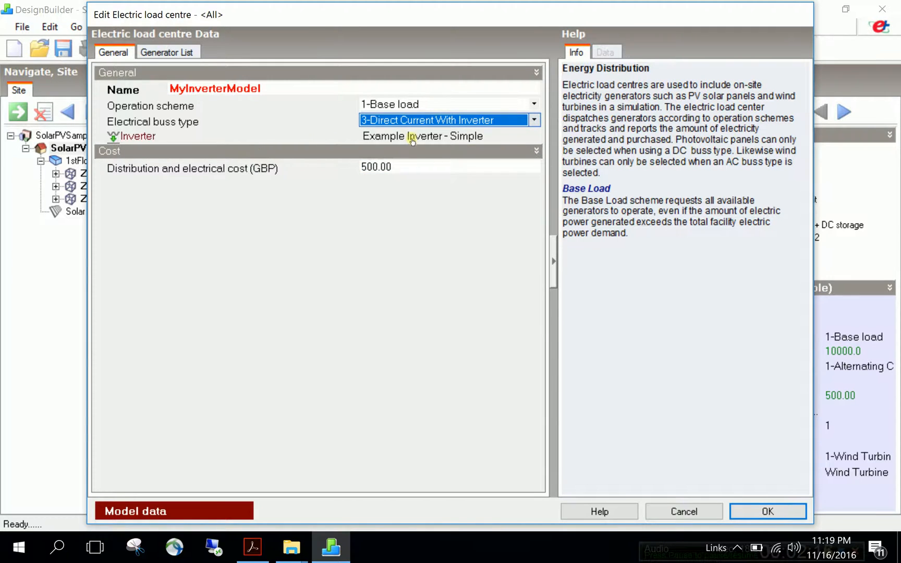
left_click(605, 52)
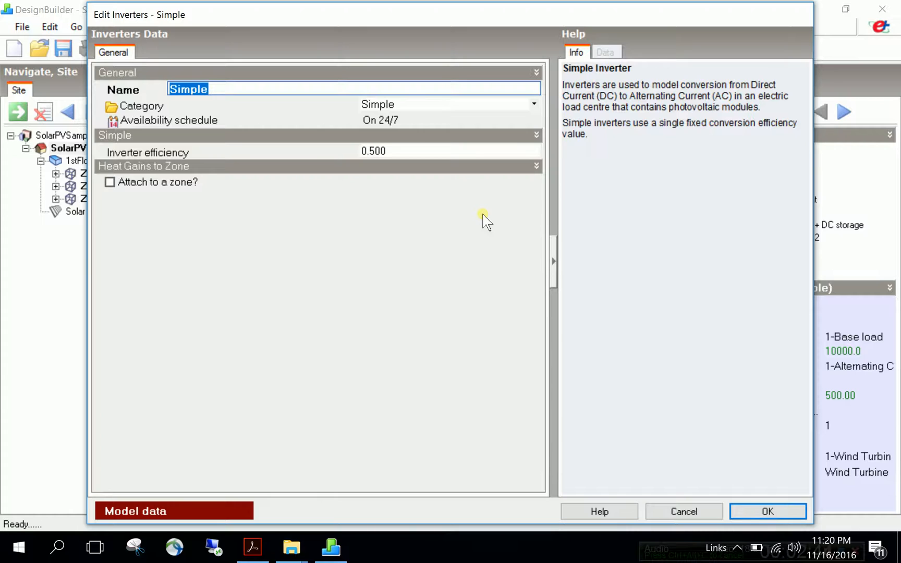
- Define inverter MyInverterNew with 0.96 efficiency, keeping Simple category and 24/7 schedule
type("MyInverter")
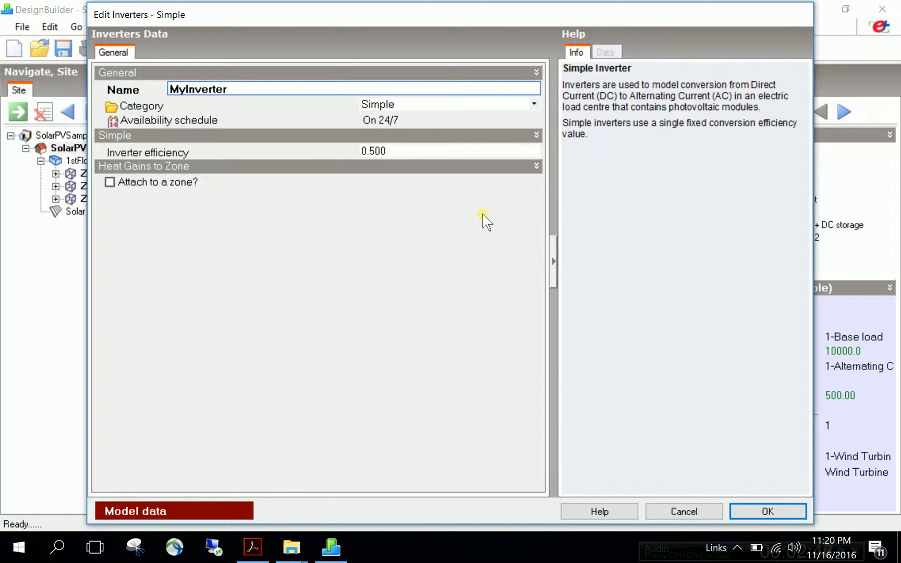
type("New")
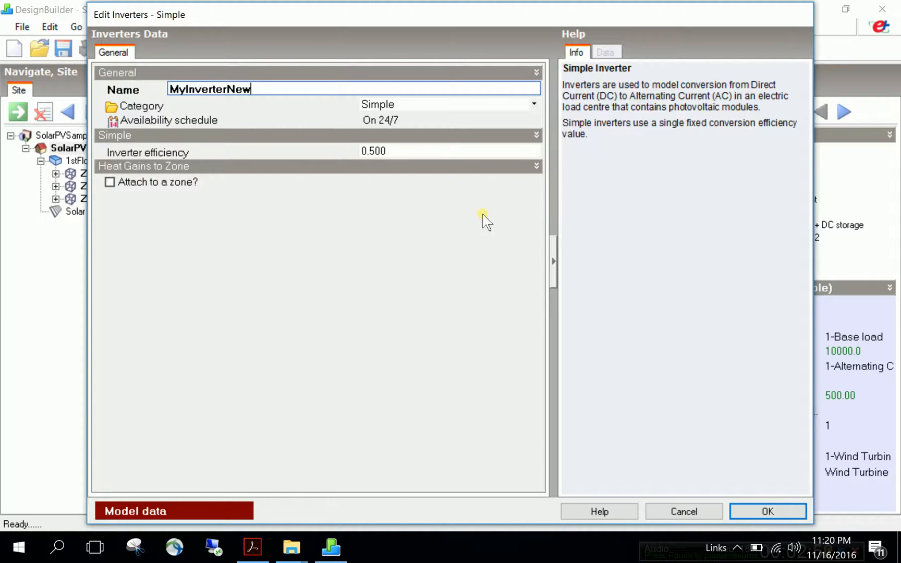
mouse_move(377, 198)
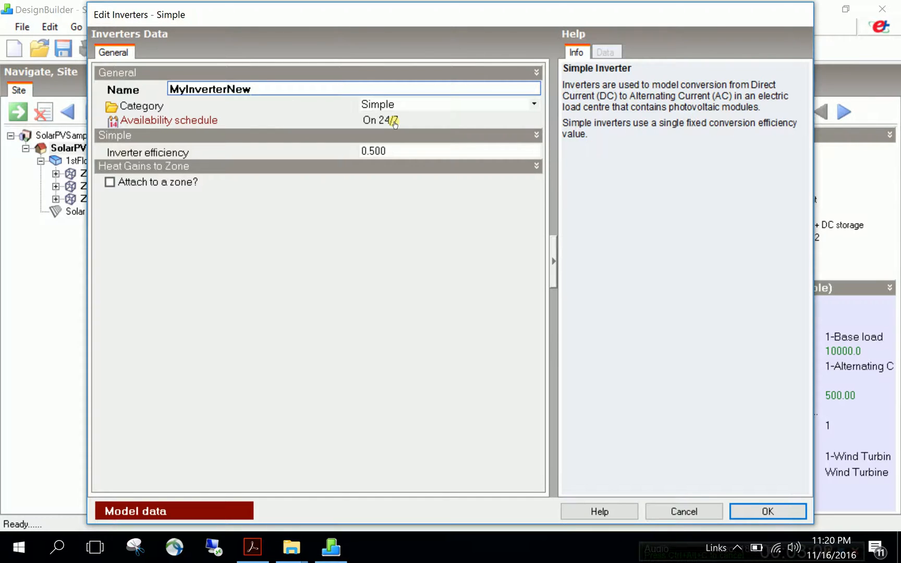
left_click(449, 150)
type("0.96")
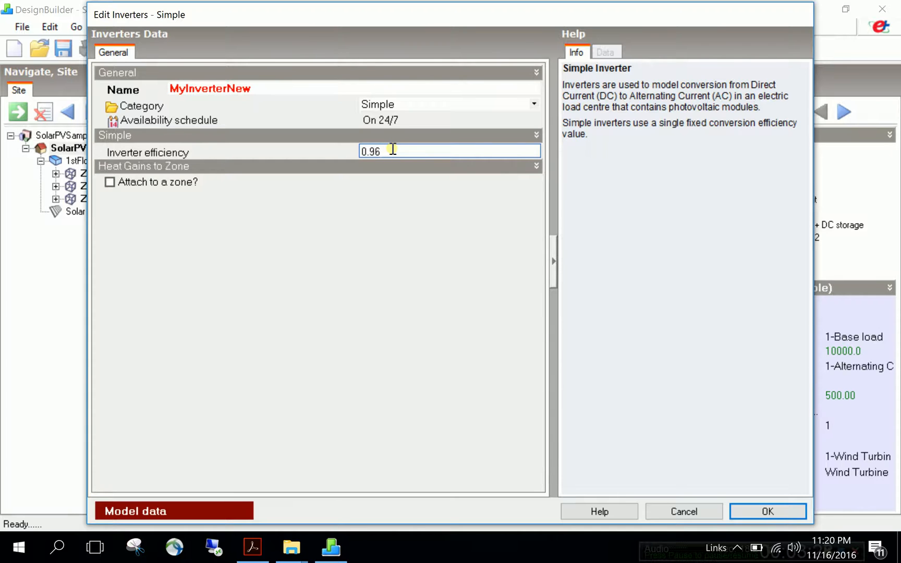
left_click(534, 103)
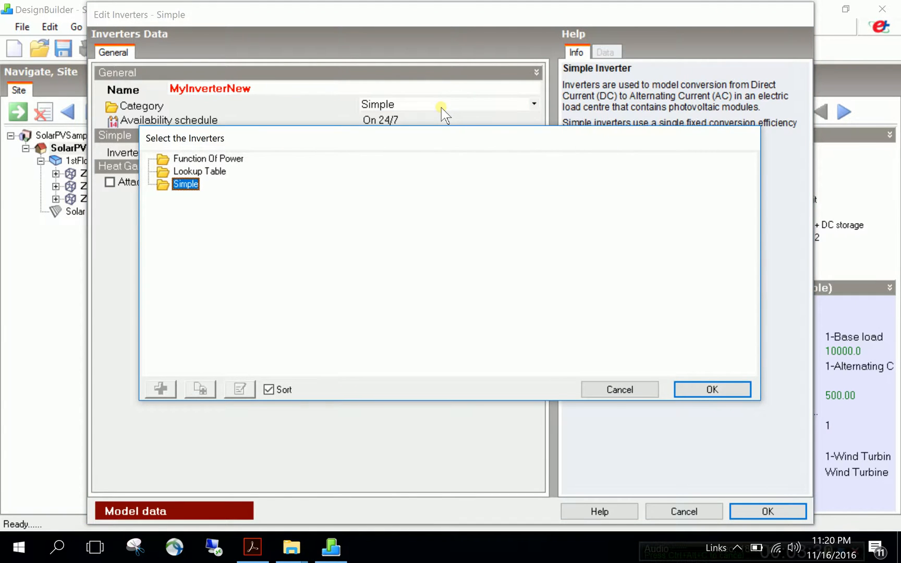
mouse_move(215, 186)
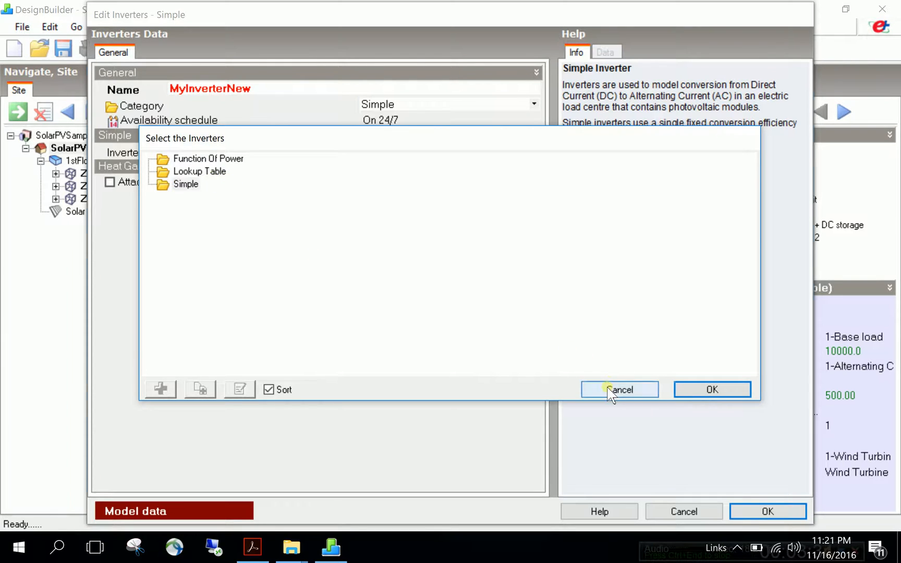
left_click(619, 389)
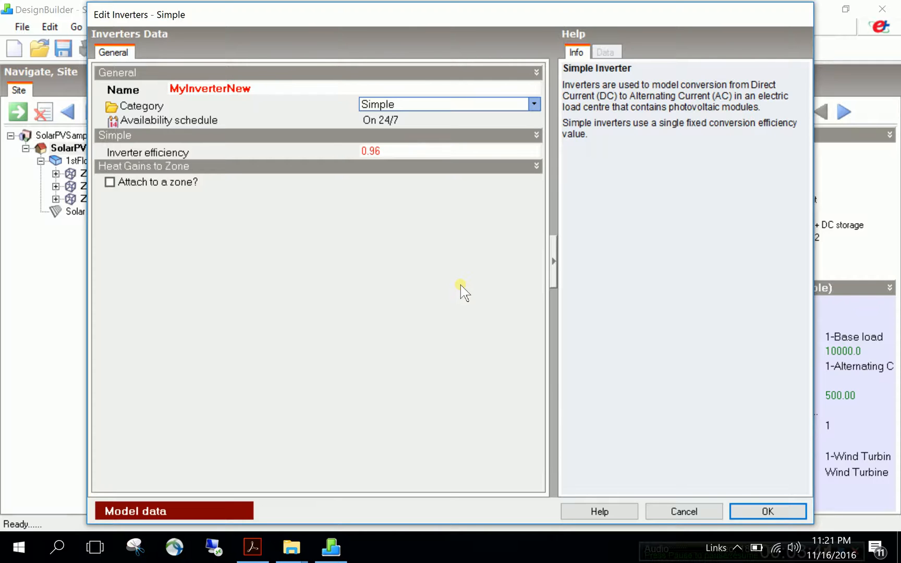
mouse_move(463, 306)
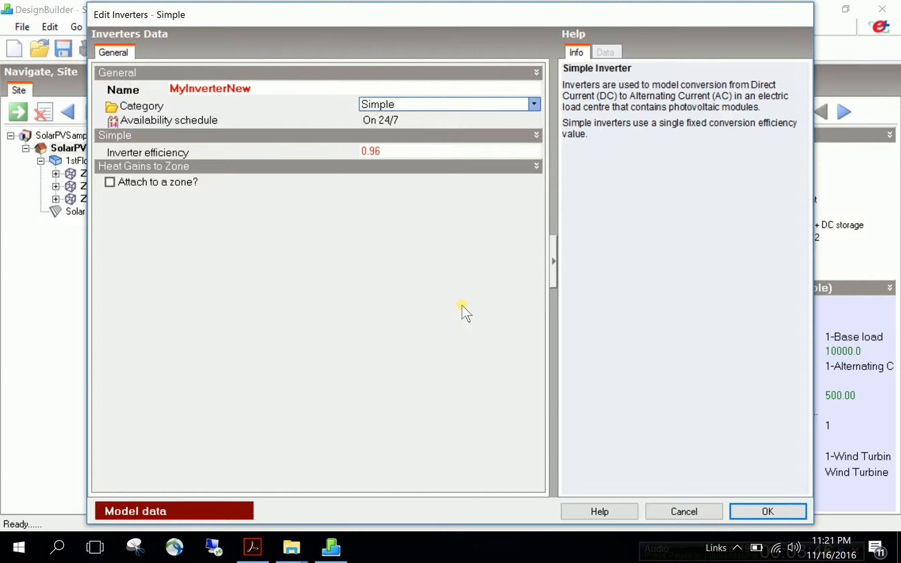
left_click(449, 104)
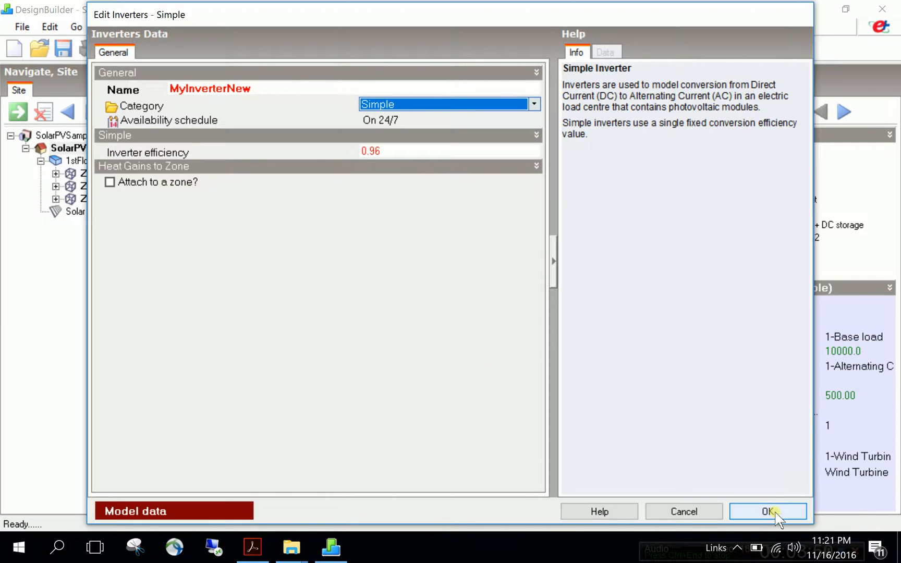
- Save the inverter and select MyInverterNew as MyInverterModel's inverter
left_click(766, 511)
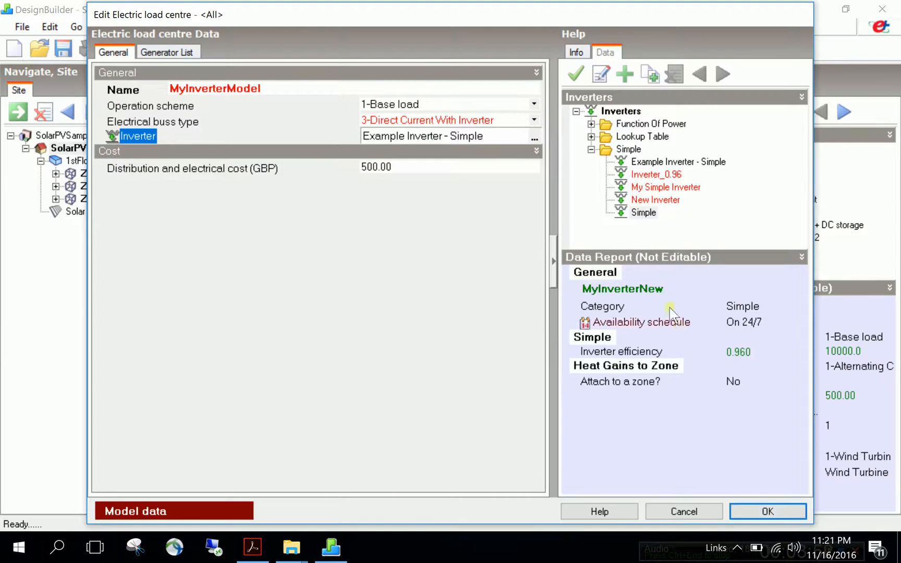
mouse_move(683, 250)
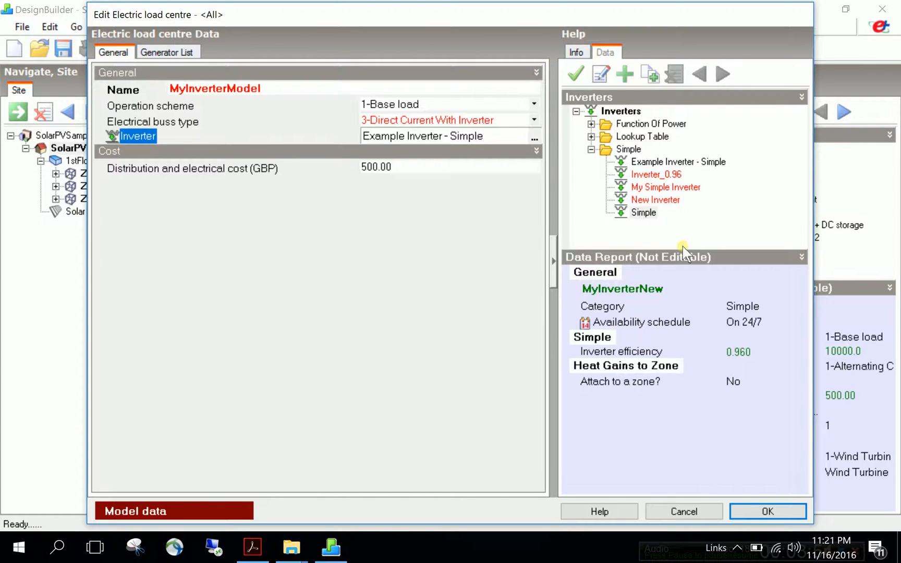
mouse_move(654, 224)
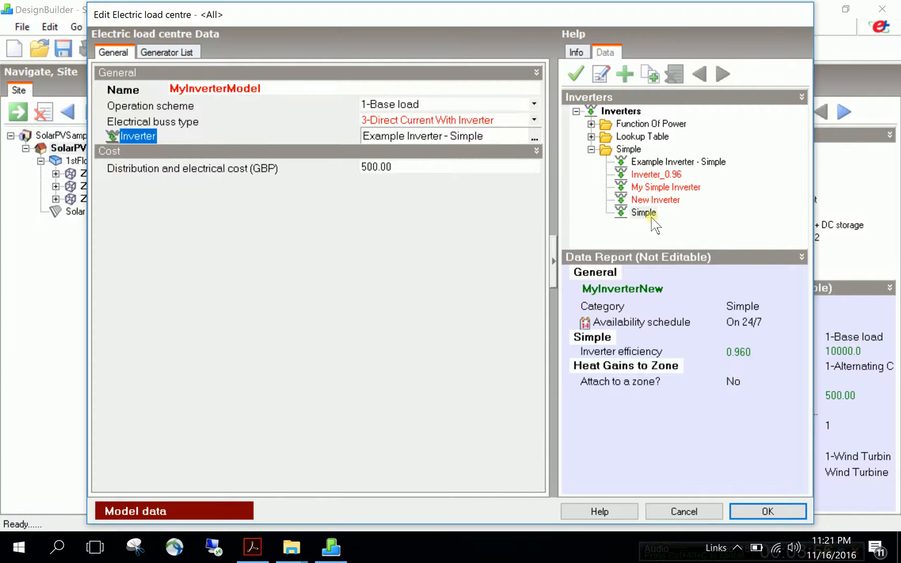
left_click(643, 212)
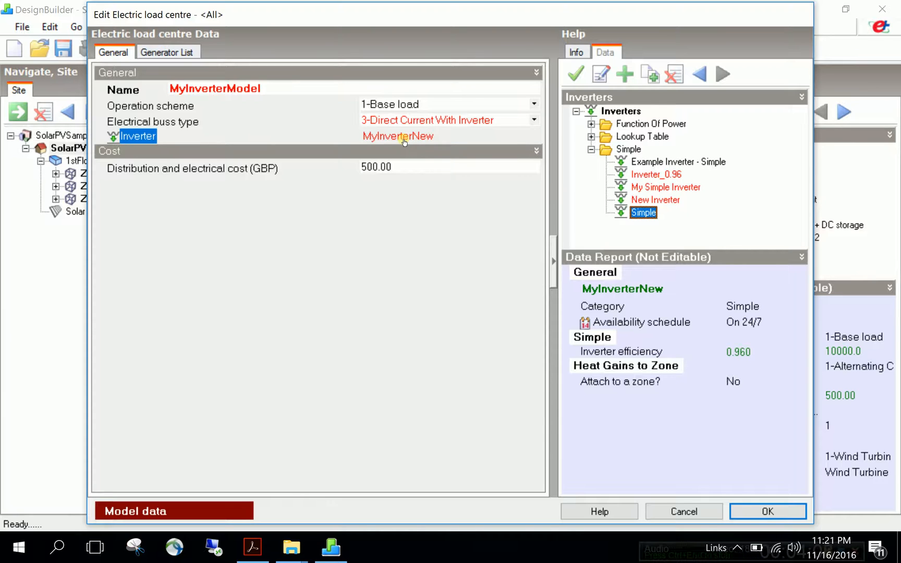
left_click(450, 167)
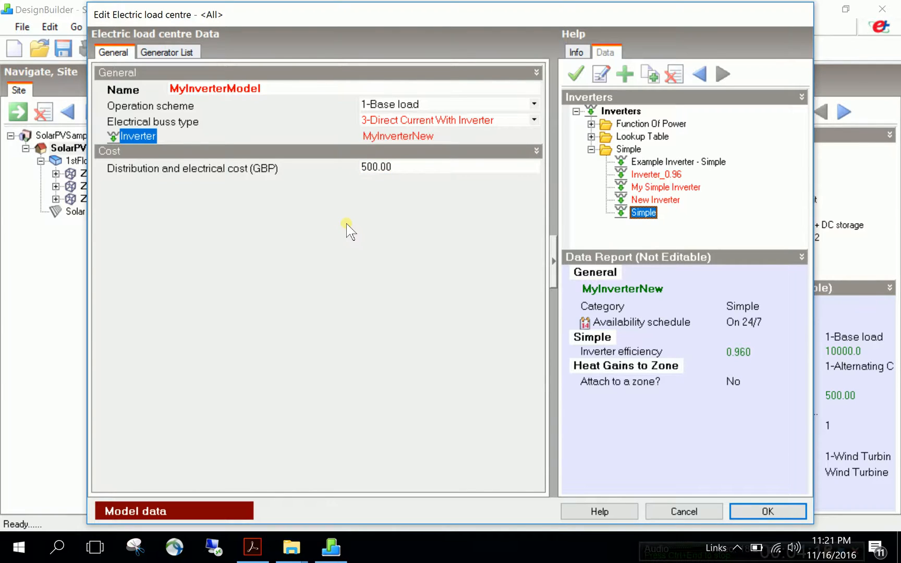
mouse_move(328, 228)
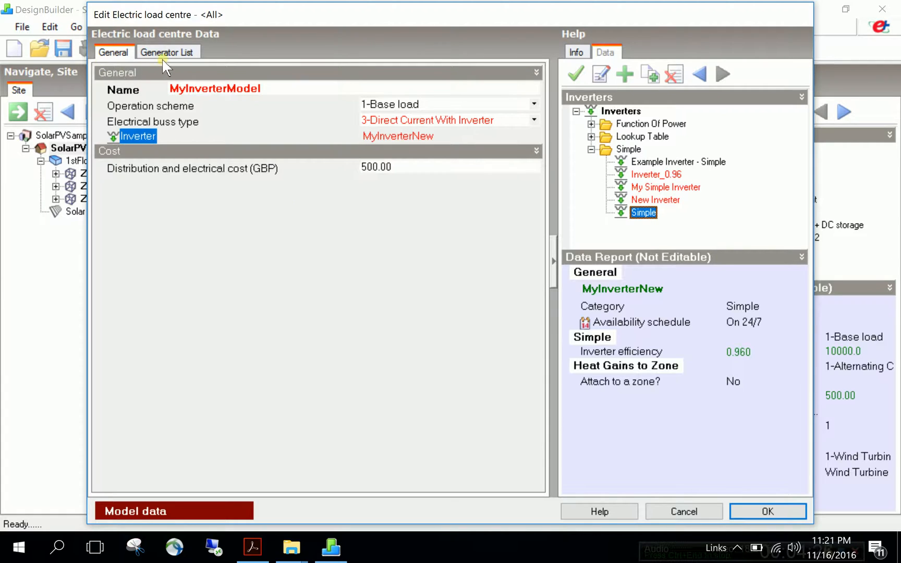
- Give the load centre one generator of DC type 1-Photovoltaic
left_click(167, 51)
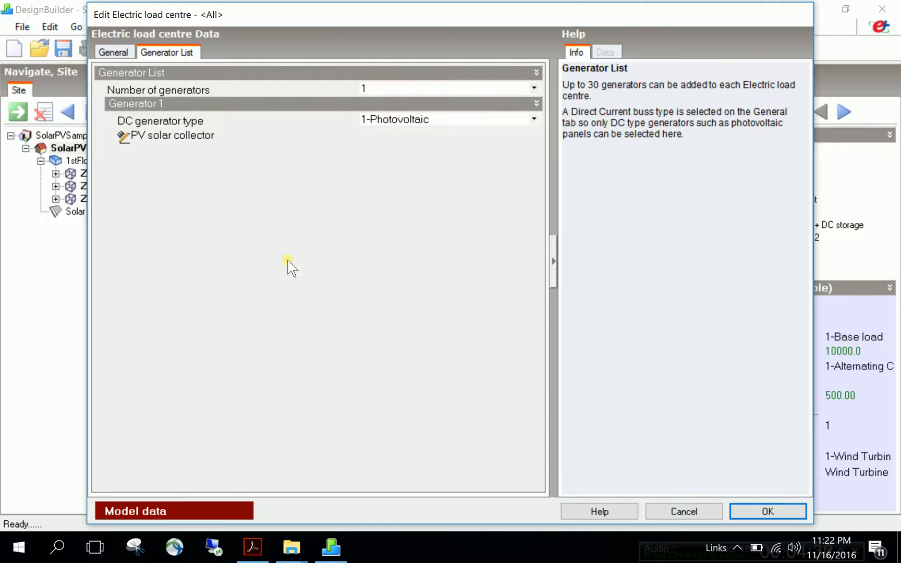
left_click(449, 88)
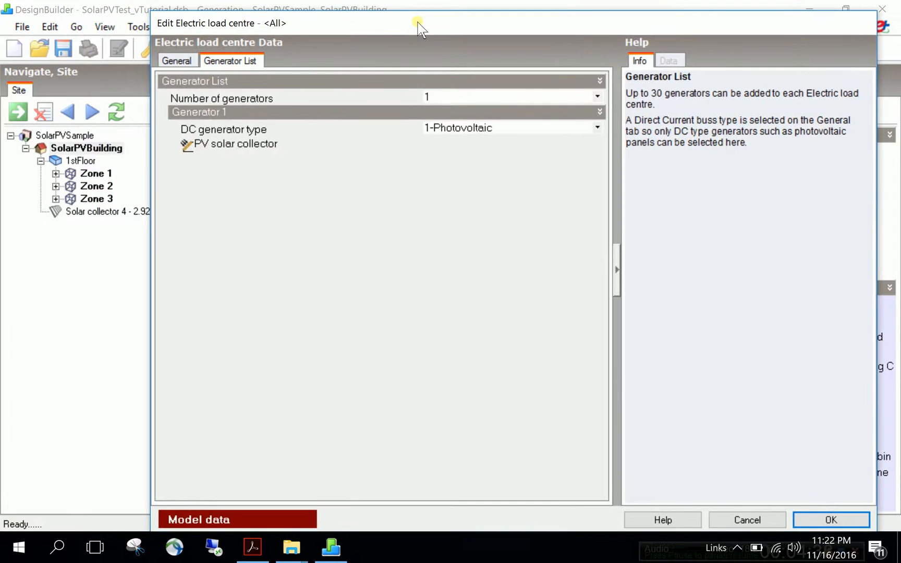
left_click(512, 96)
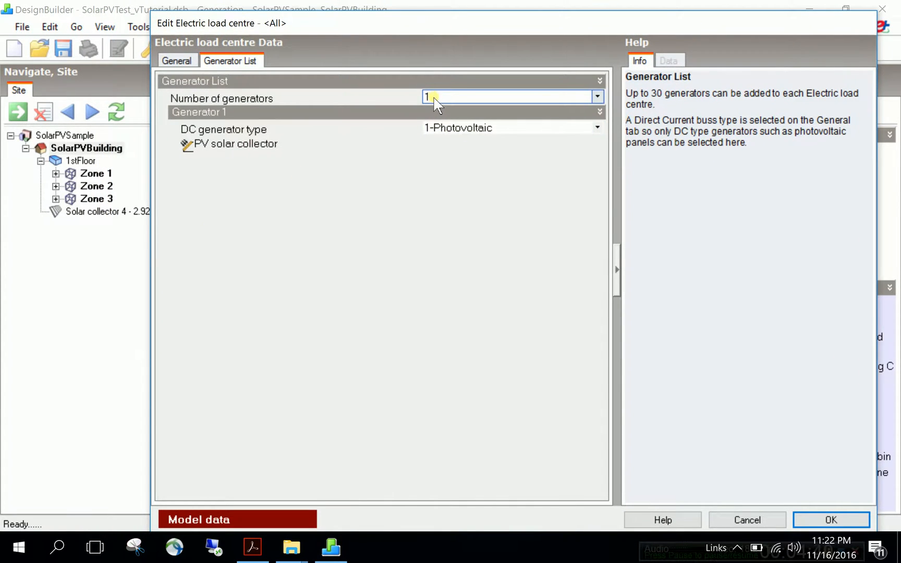
left_click(598, 96)
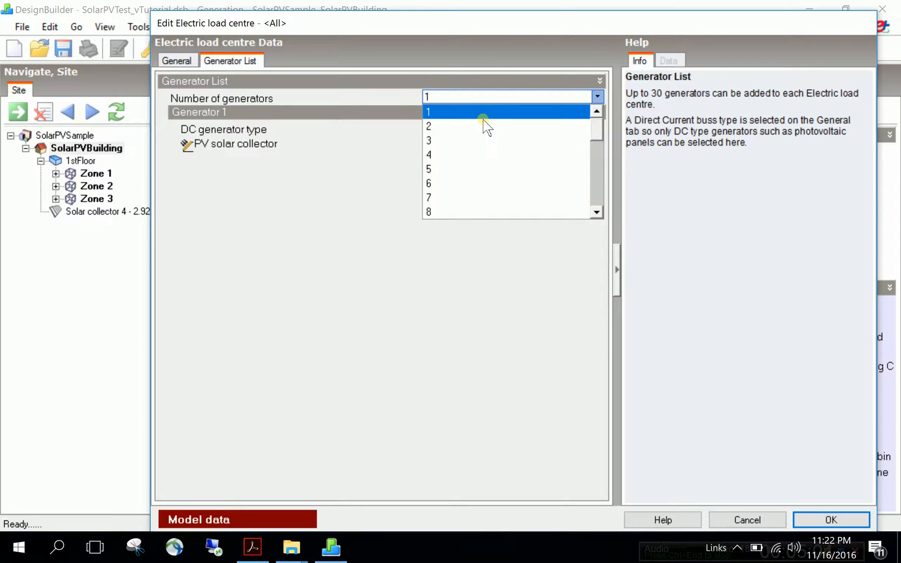
left_click(428, 111)
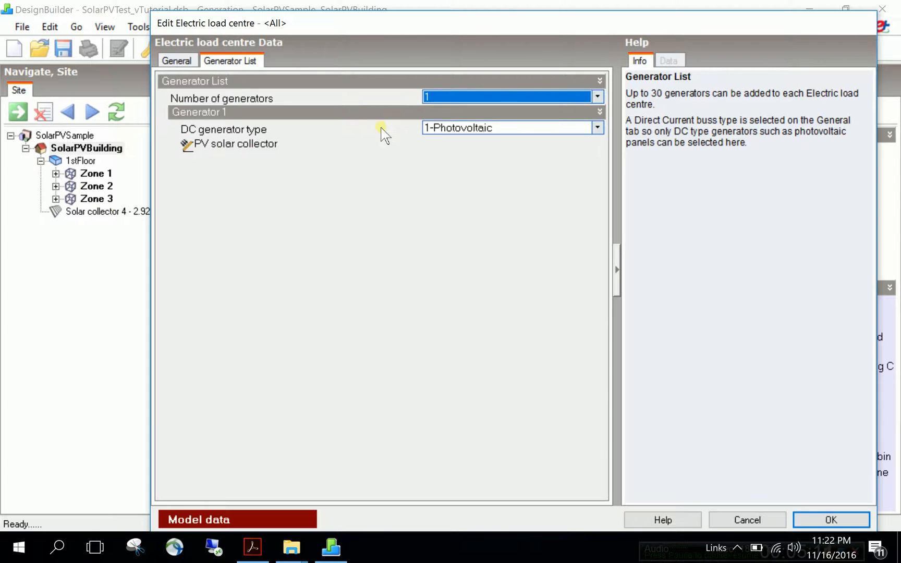
left_click(597, 128)
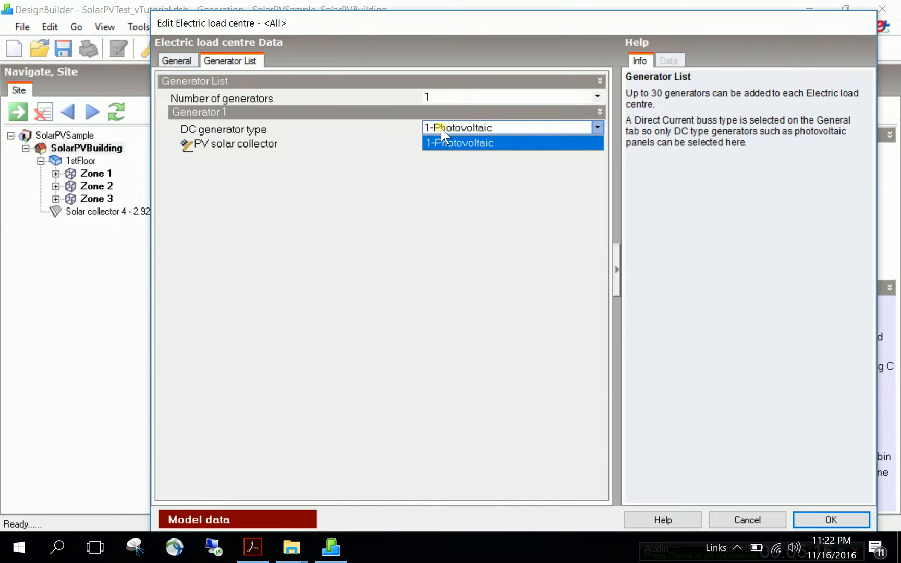
left_click(458, 142)
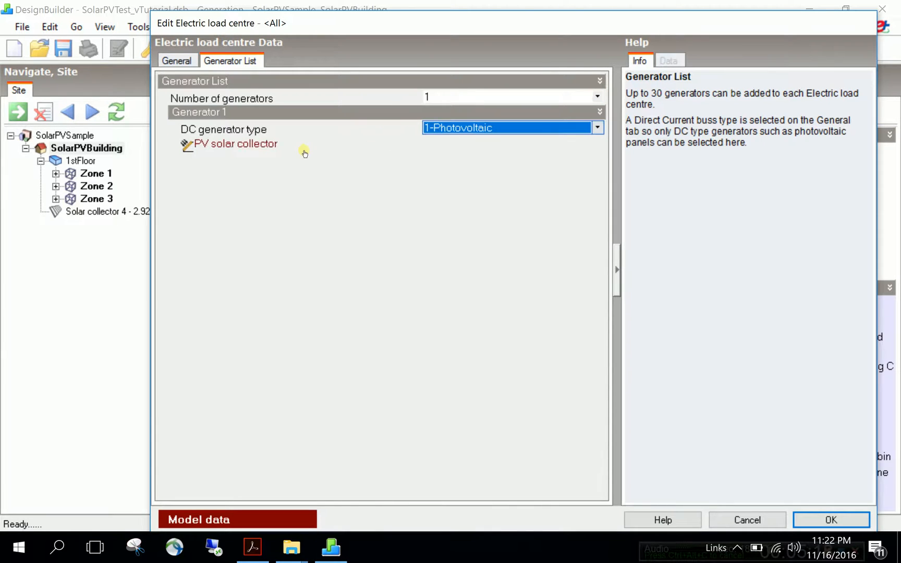
mouse_move(384, 184)
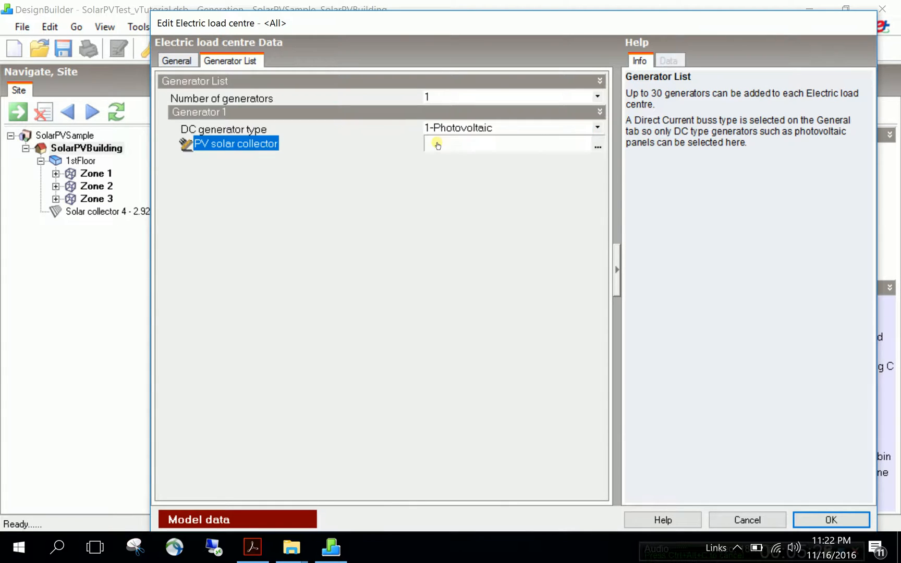
- Link the photovoltaic generator to Solar collector 4 under SolarPVBuilding
left_click(598, 146)
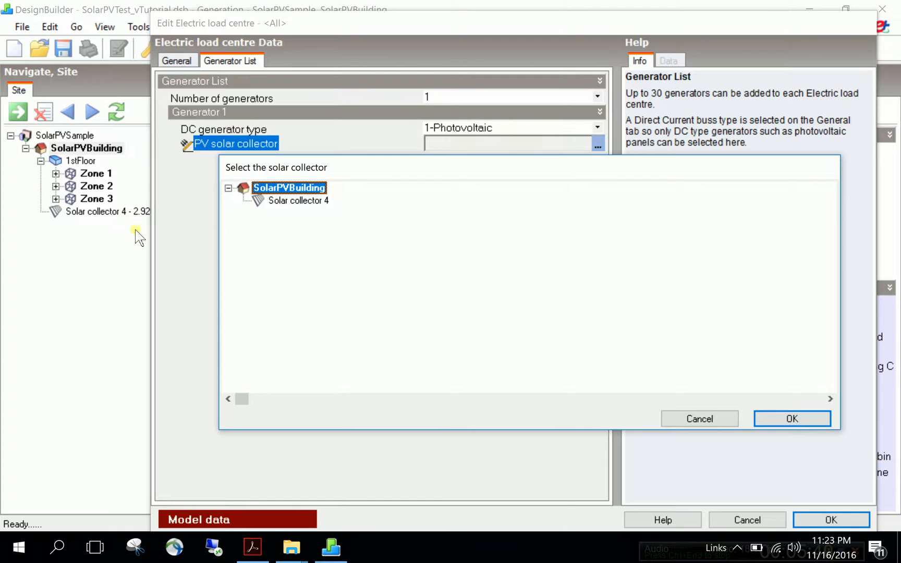
mouse_move(263, 242)
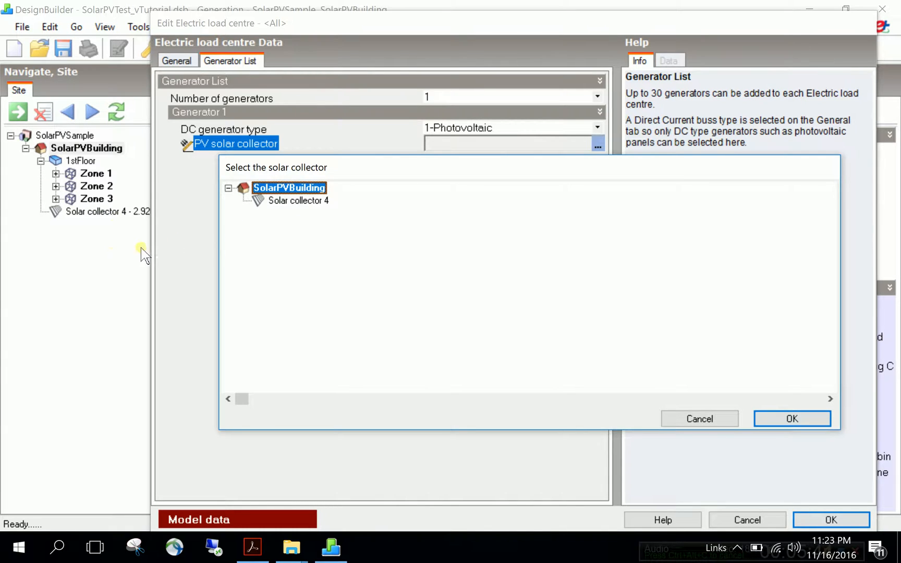
mouse_move(319, 244)
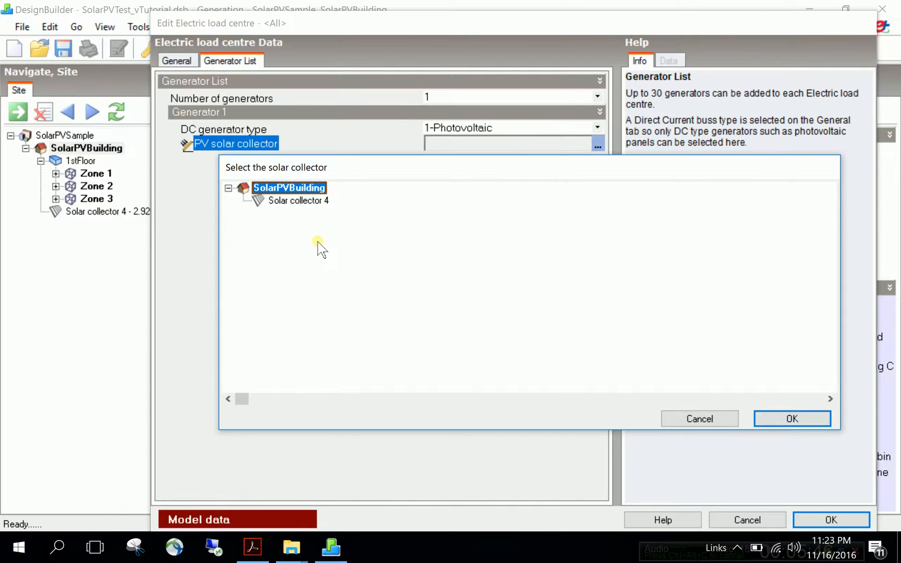
left_click(299, 201)
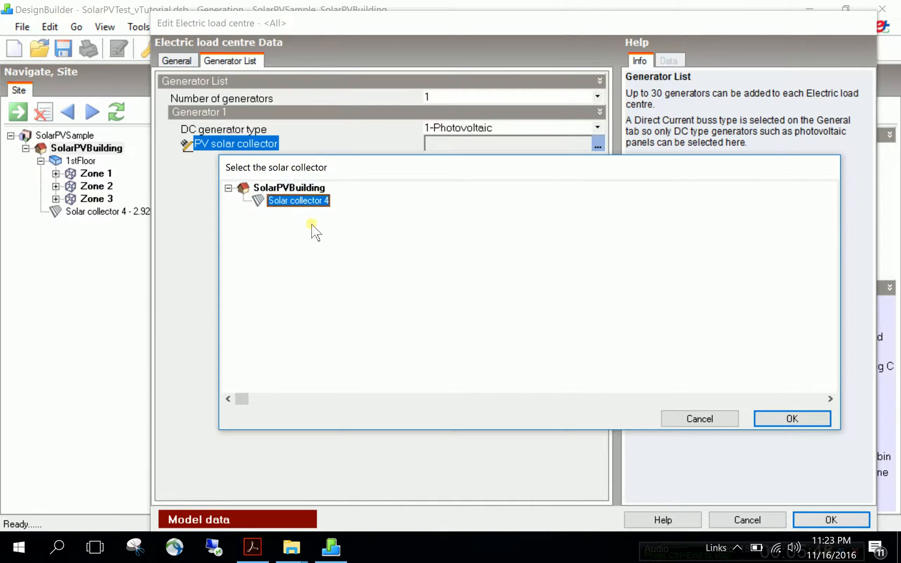
mouse_move(307, 255)
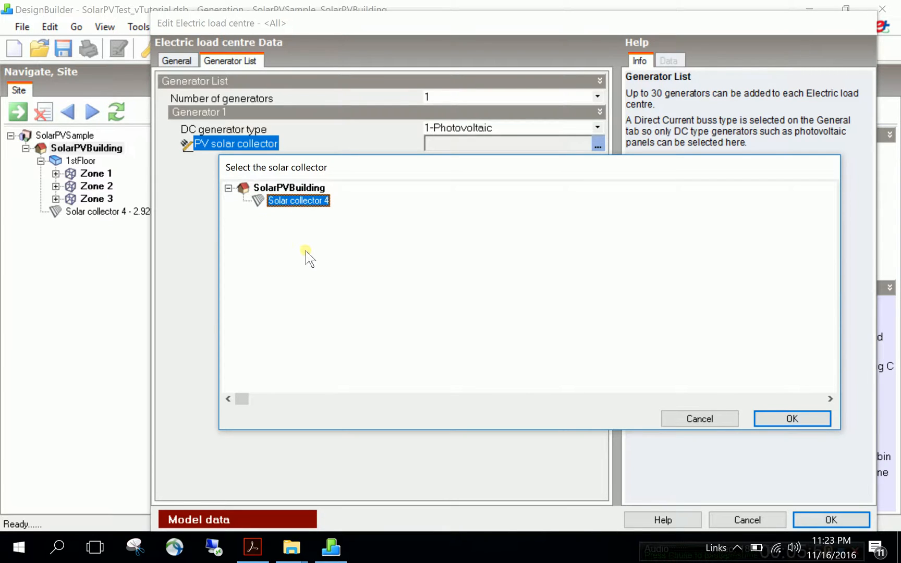
mouse_move(733, 414)
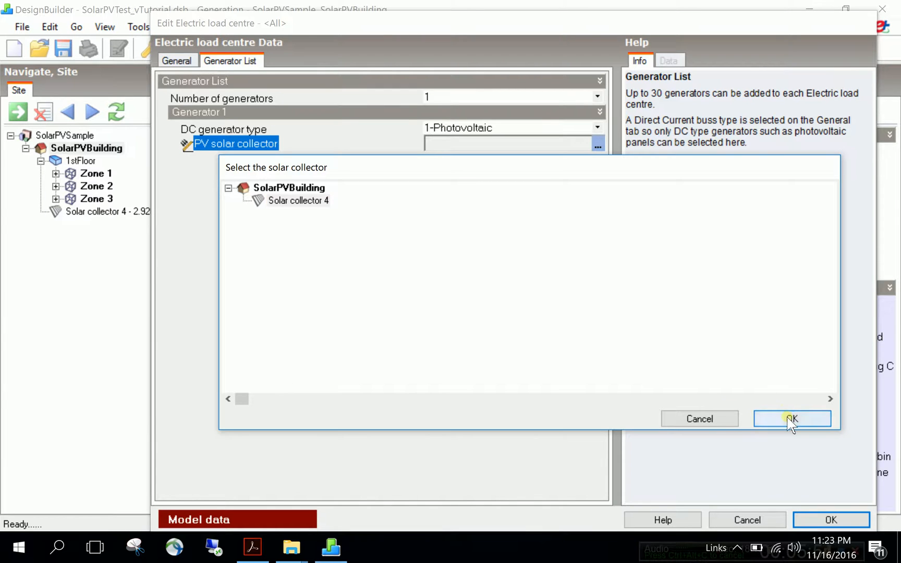
left_click(792, 418)
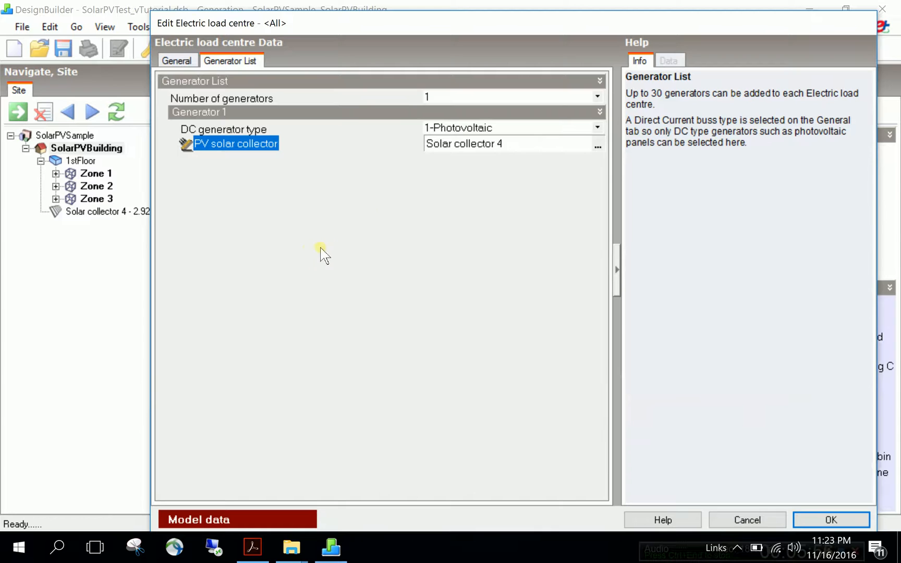
left_click(508, 97)
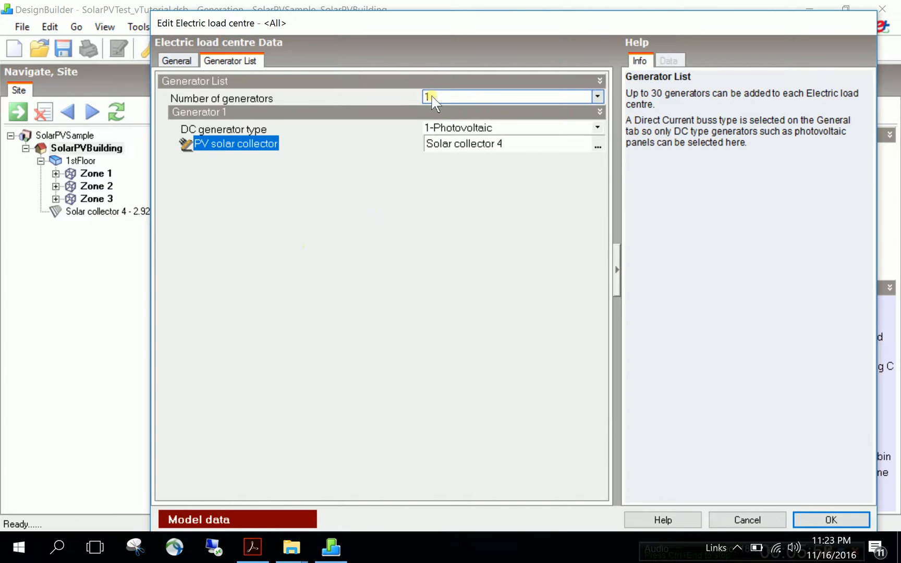
left_click(597, 96)
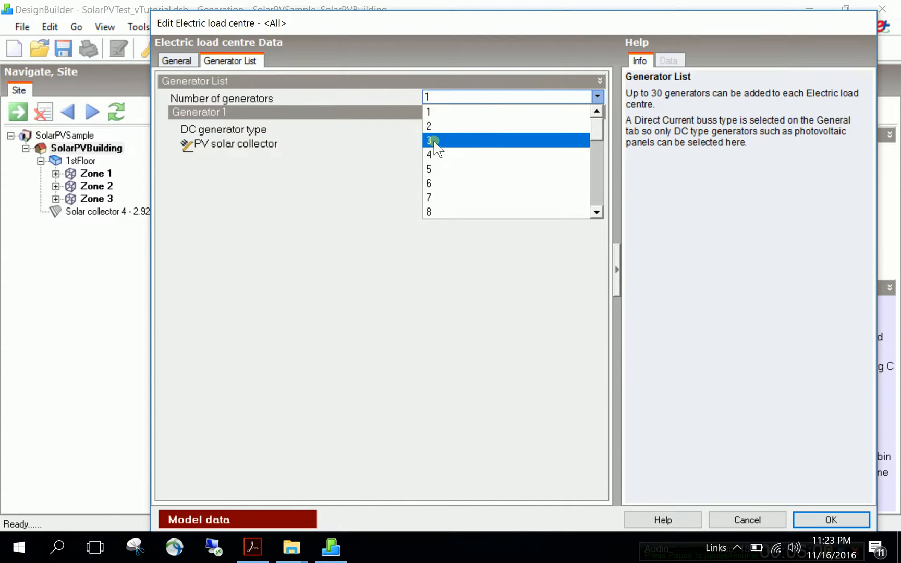
left_click(428, 140)
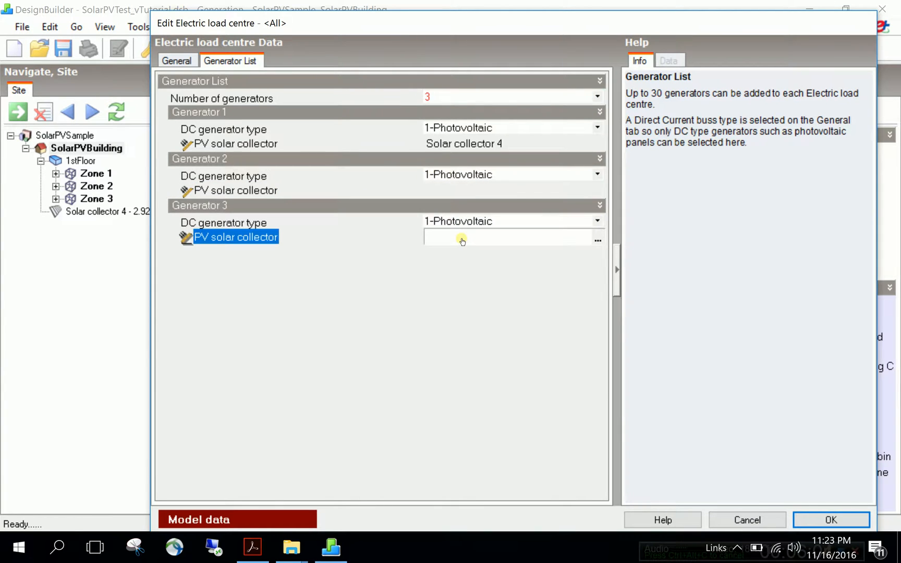
left_click(512, 96)
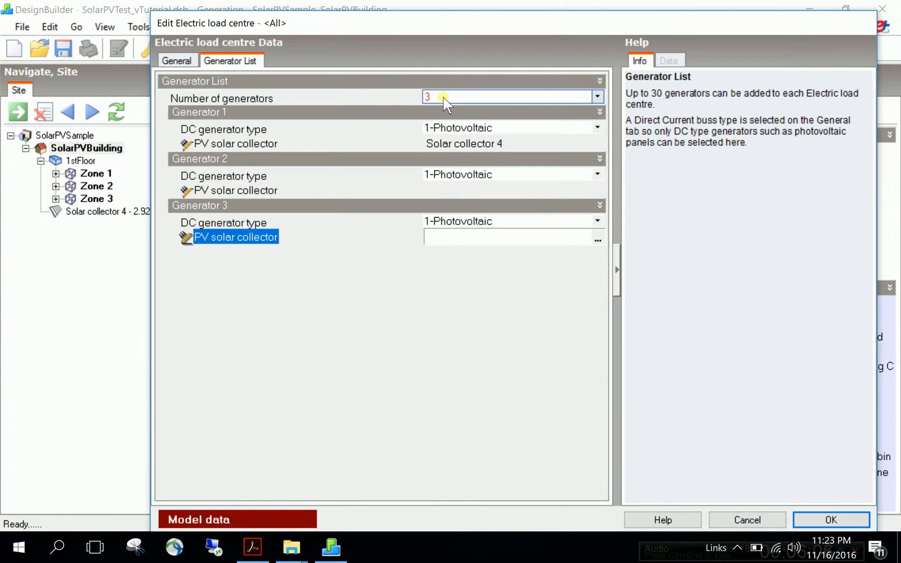
left_click(597, 96)
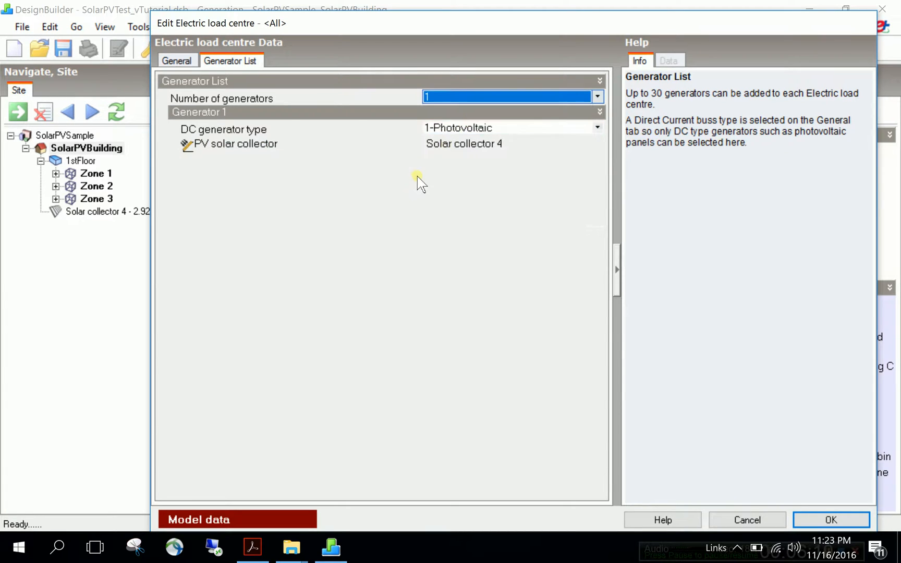
mouse_move(443, 217)
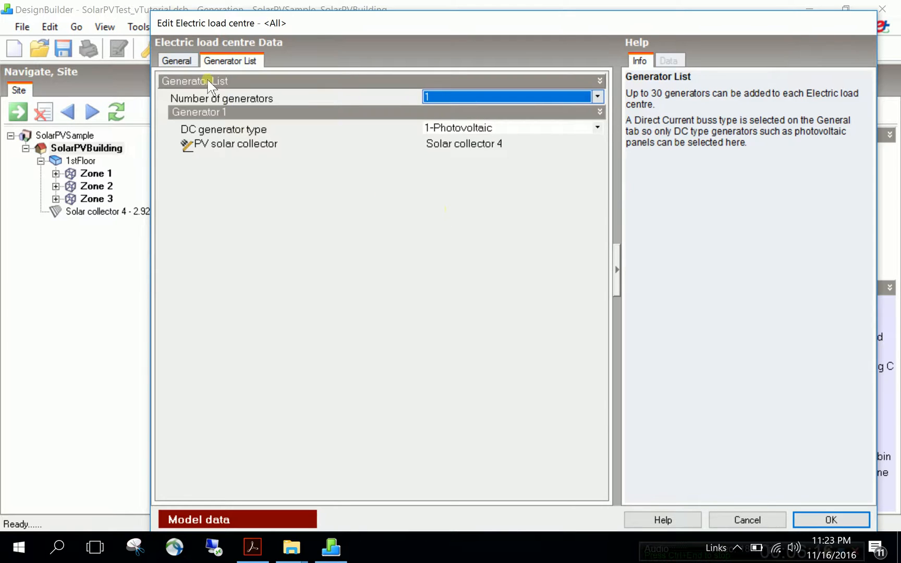
- Review MyInverterModel's name, operation scheme, inverter and cost, then accept the load centre
left_click(177, 61)
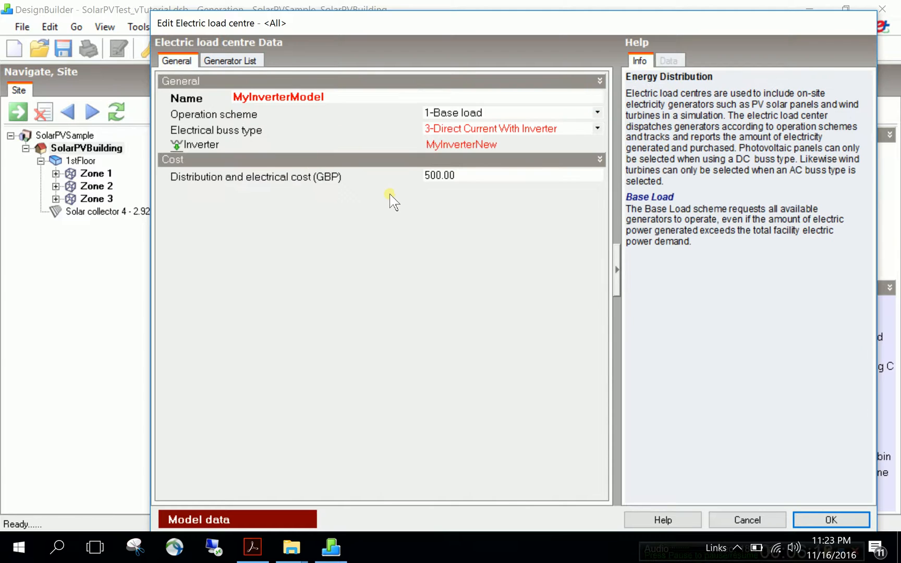
left_click(288, 96)
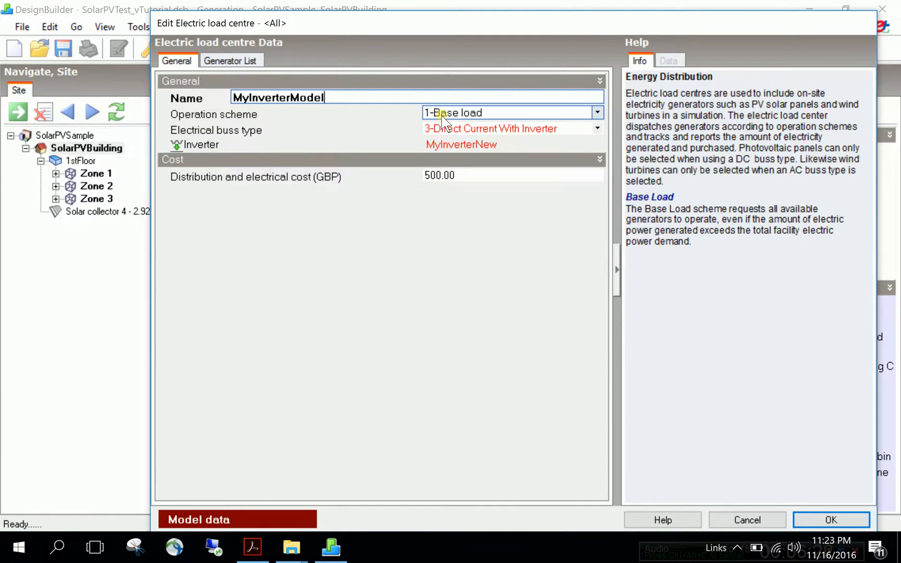
left_click(490, 128)
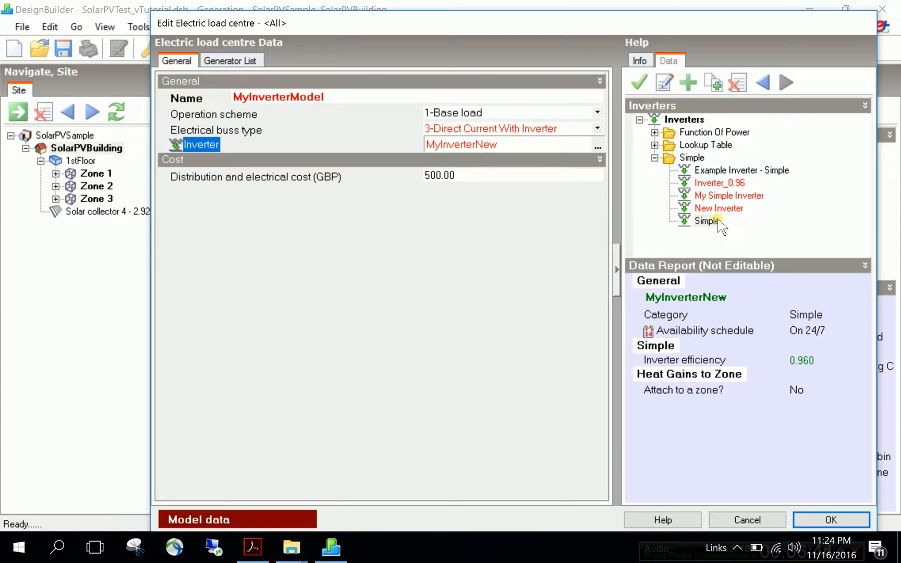
left_click(512, 176)
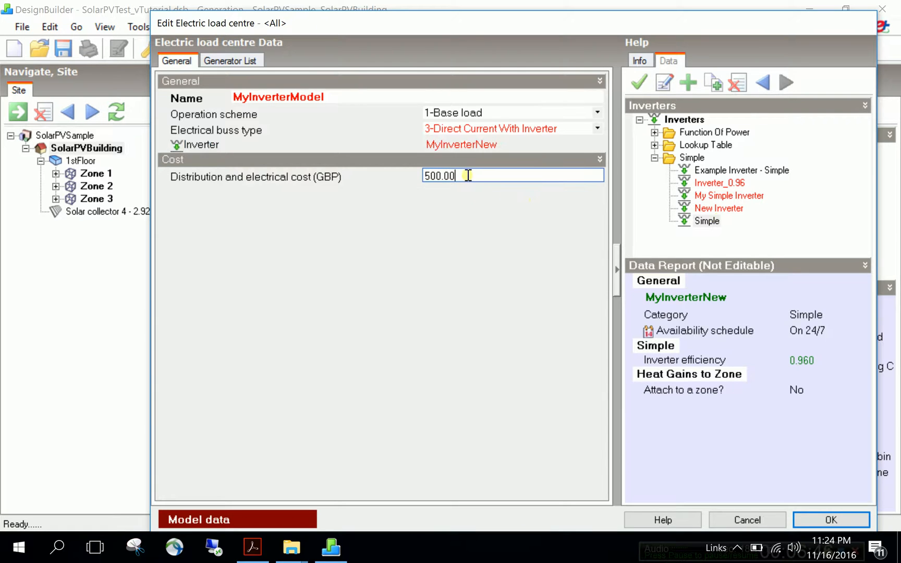
left_click(638, 61)
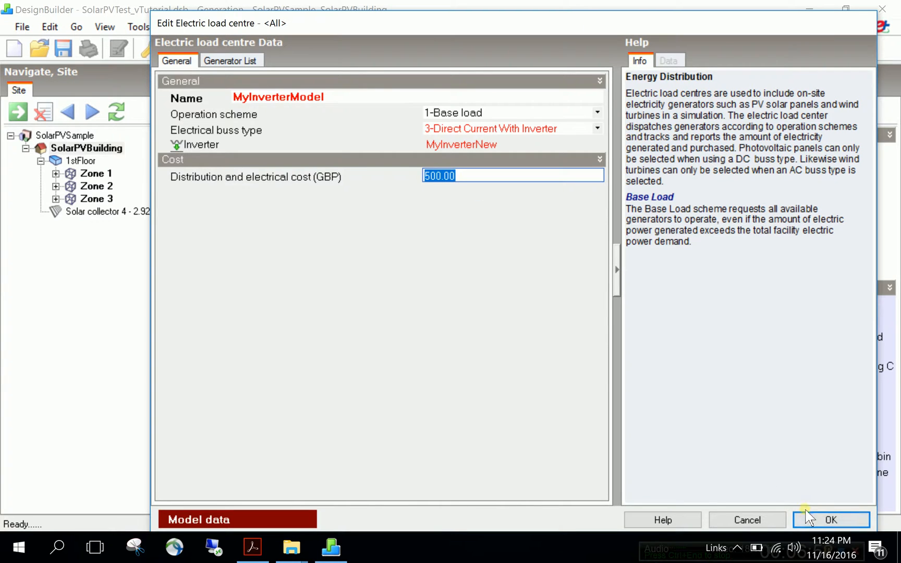
left_click(830, 519)
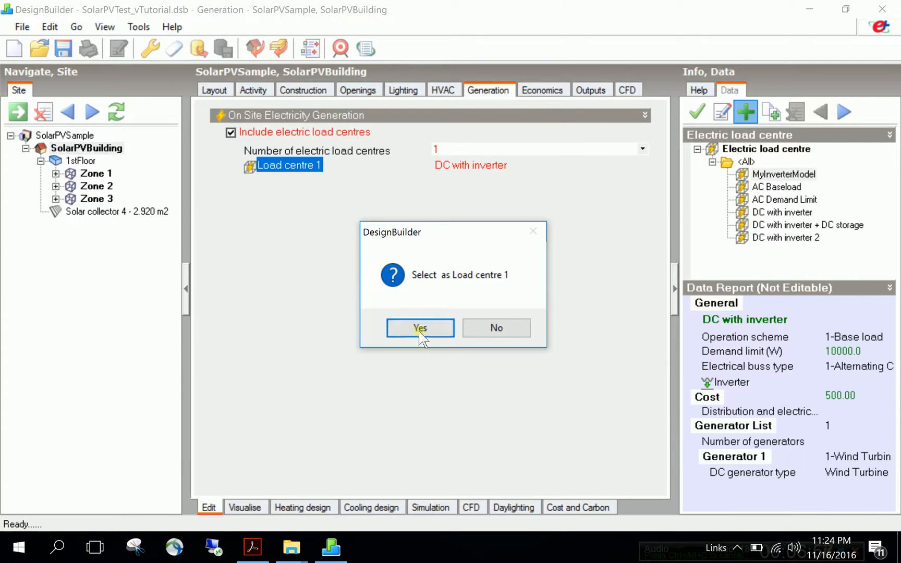
- Assign MyInverterModel as Load centre 1, keeping one electric load centre
left_click(419, 328)
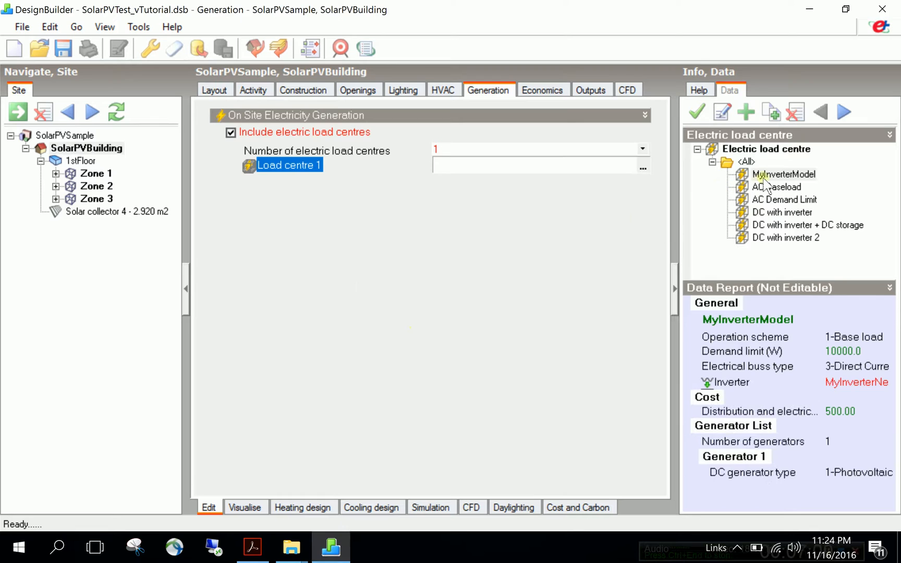
left_click(782, 174)
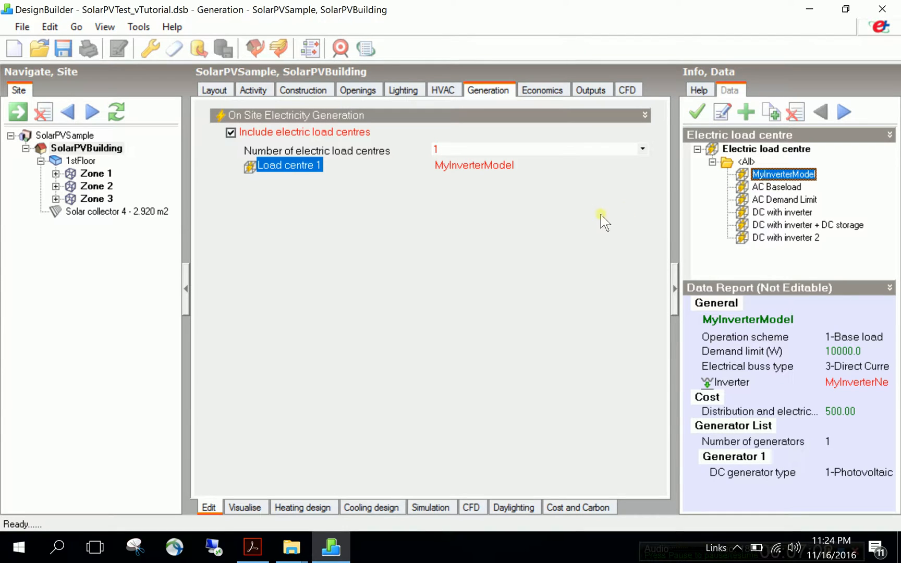
mouse_move(598, 223)
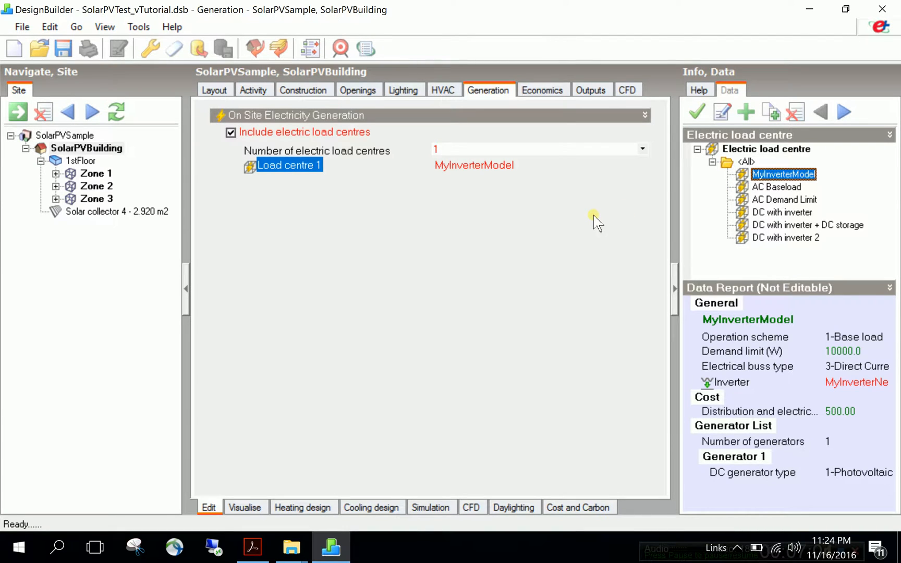
mouse_move(860, 221)
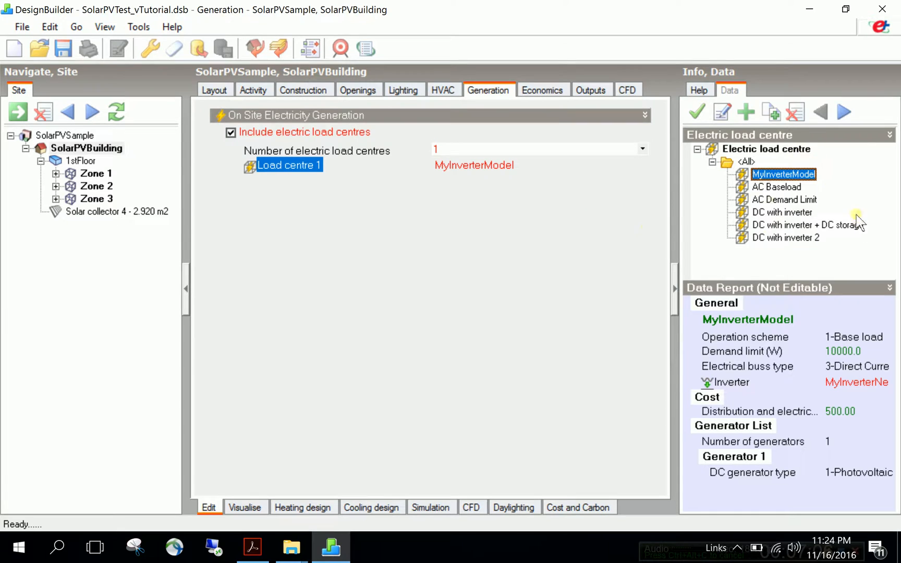
mouse_move(784, 178)
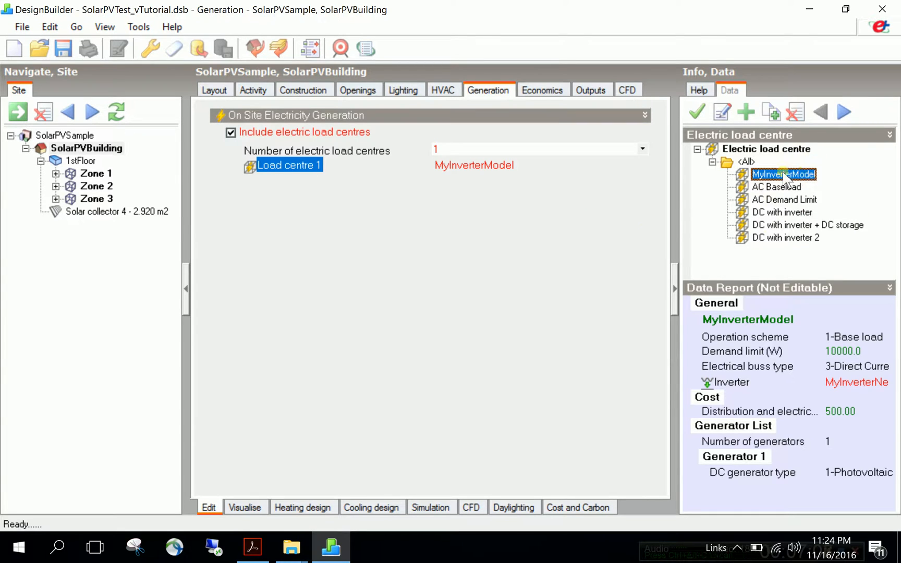
mouse_move(503, 204)
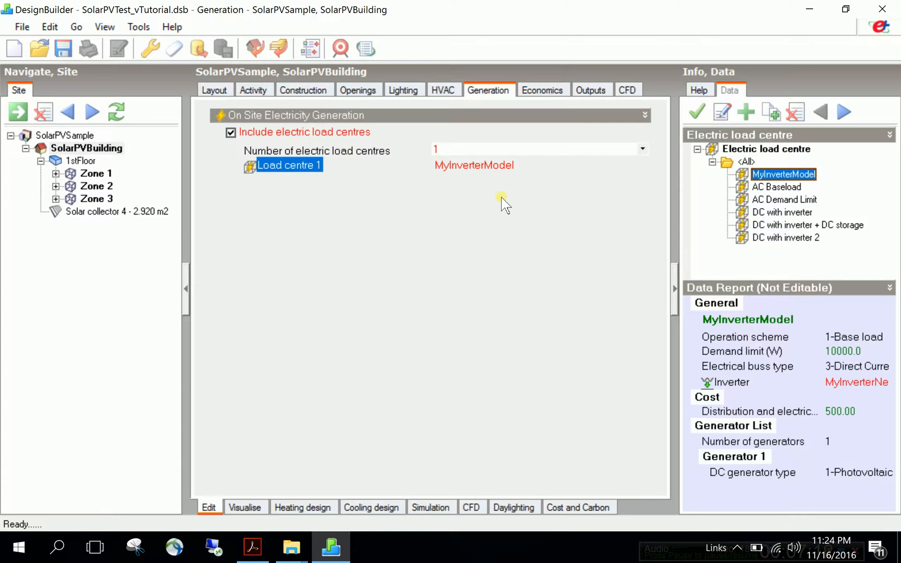
left_click(518, 149)
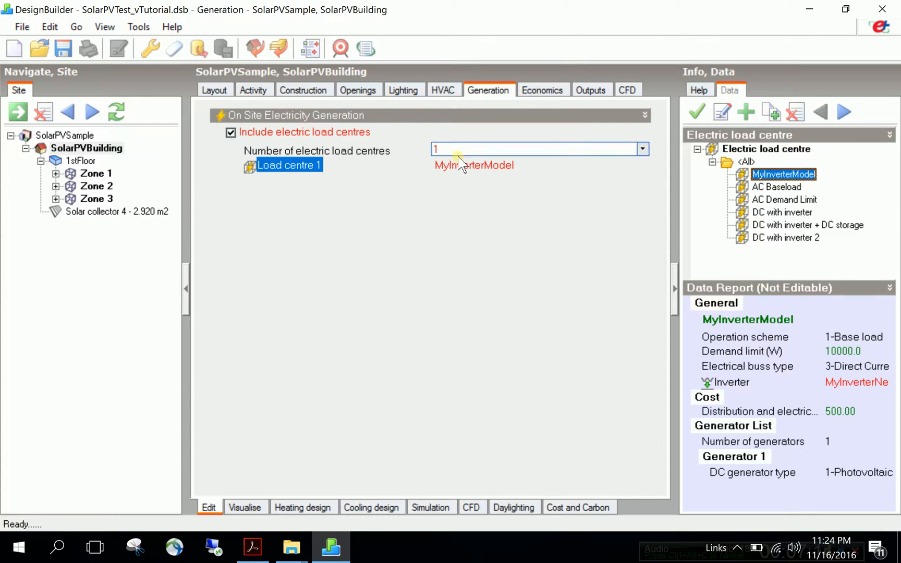
mouse_move(454, 151)
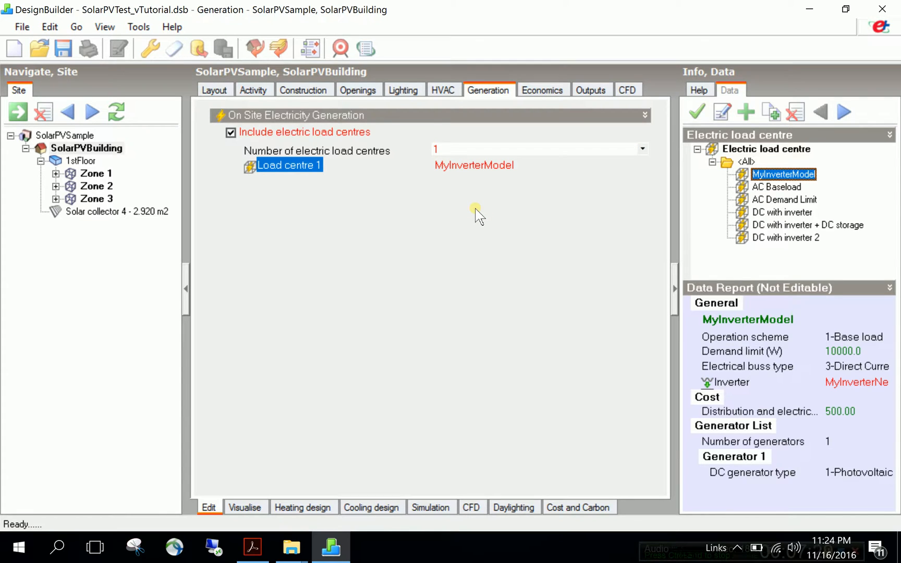
left_click(641, 149)
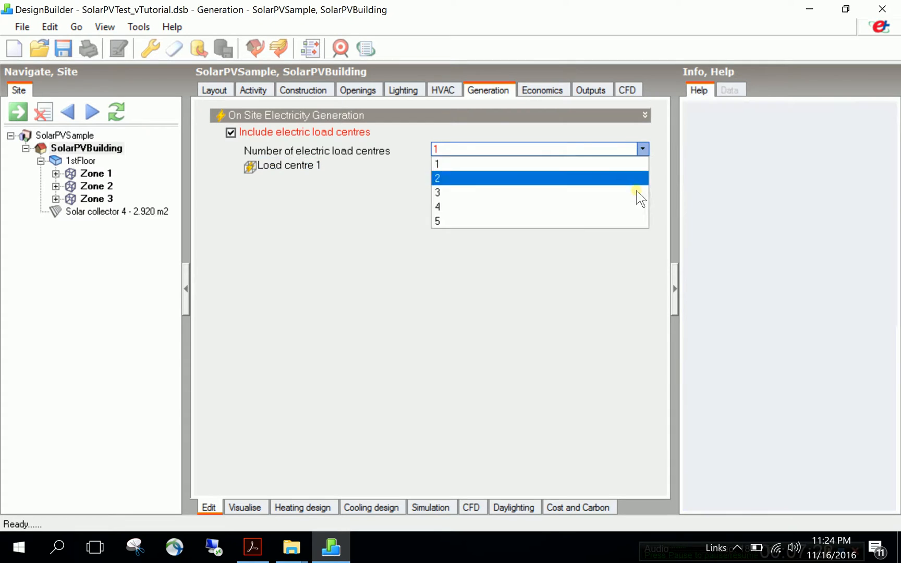
left_click(436, 164)
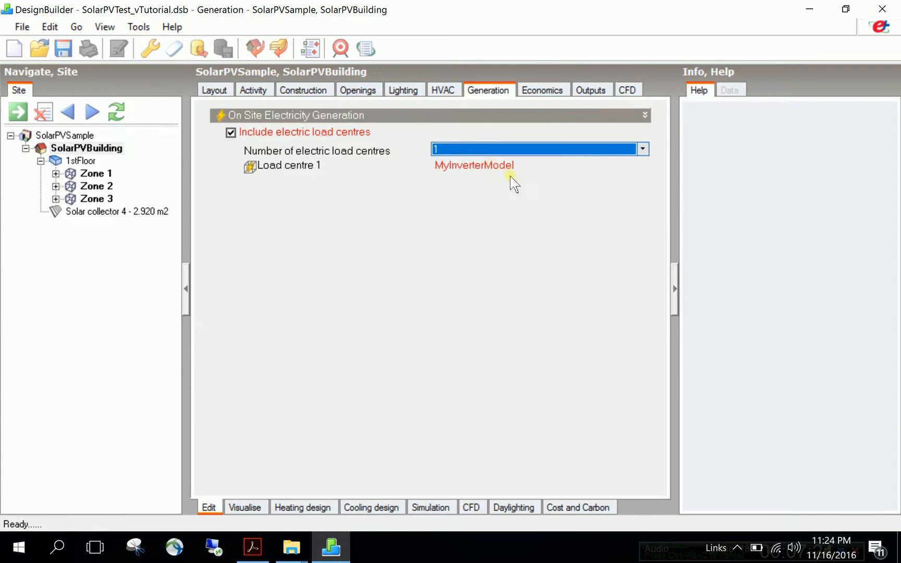
left_click(289, 165)
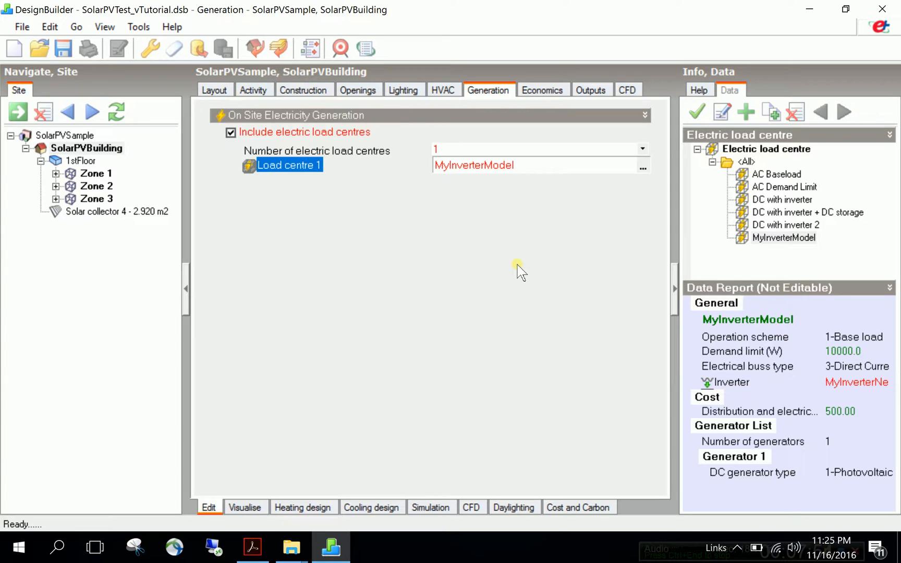
- View SolarPVBuilding's rooftop collector in the 3D Visualise view, orbit it, then return to Edit layout
left_click(88, 148)
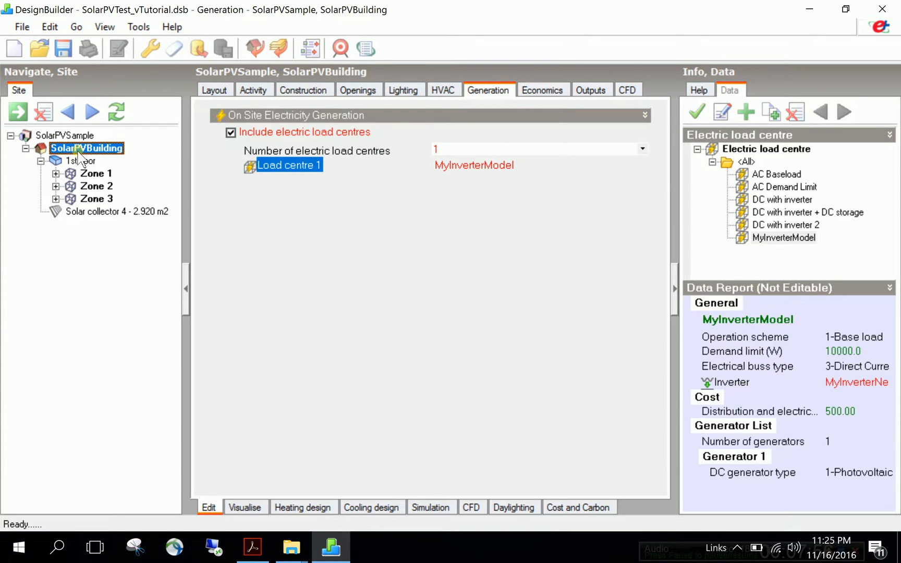
left_click(213, 90)
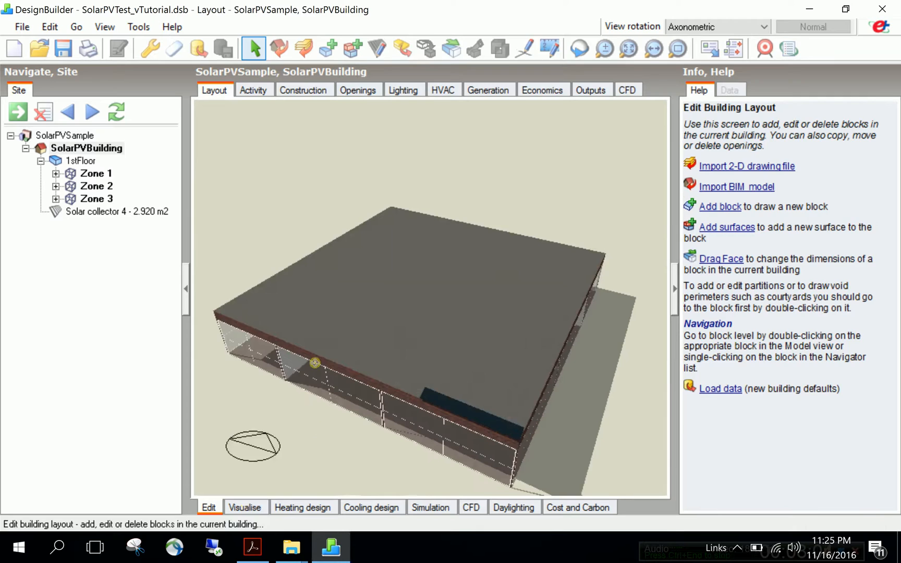
left_click(244, 507)
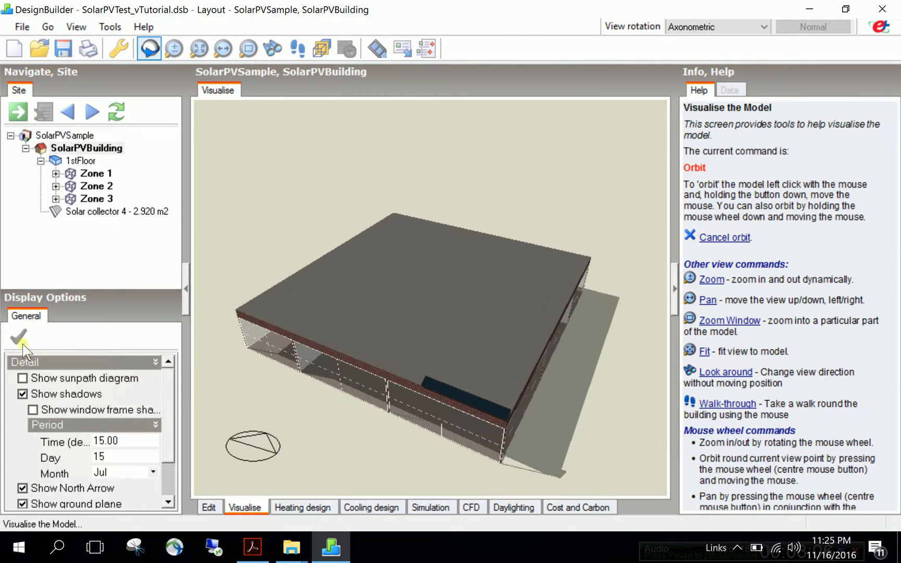
mouse_move(345, 371)
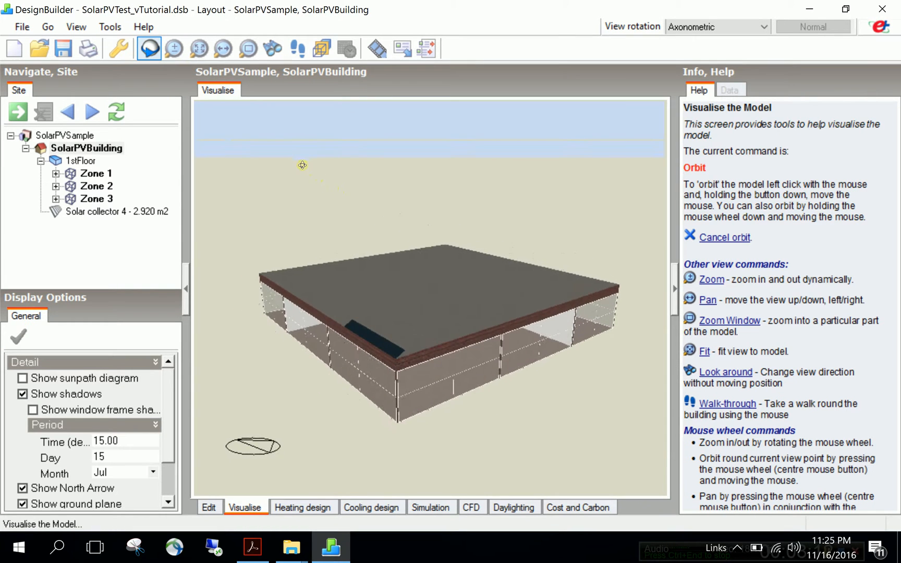
left_click_drag(302, 166, 402, 382)
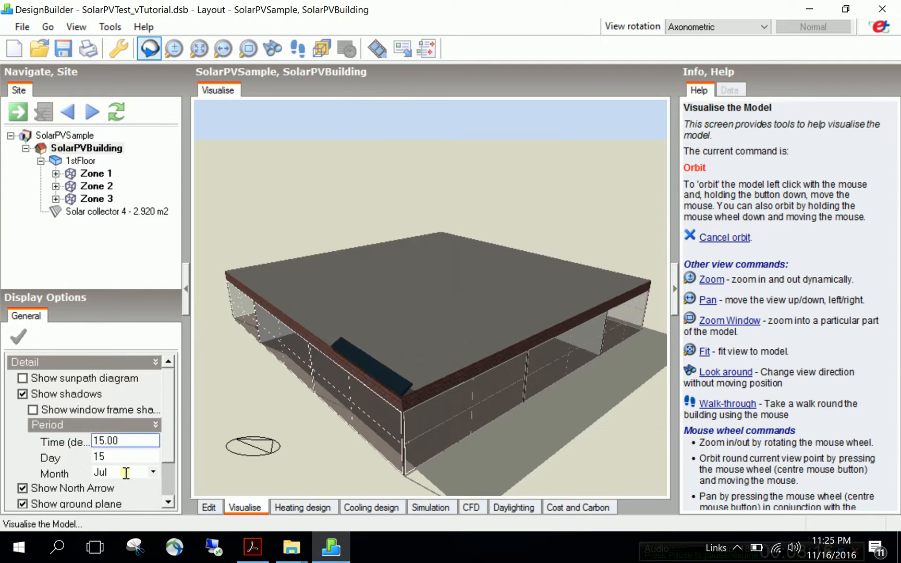
left_click(209, 507)
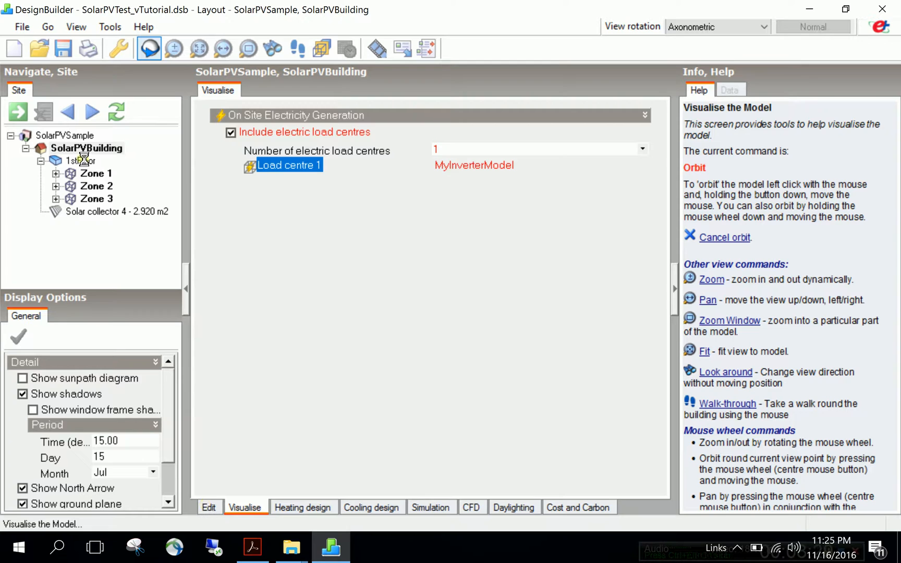
left_click(209, 507)
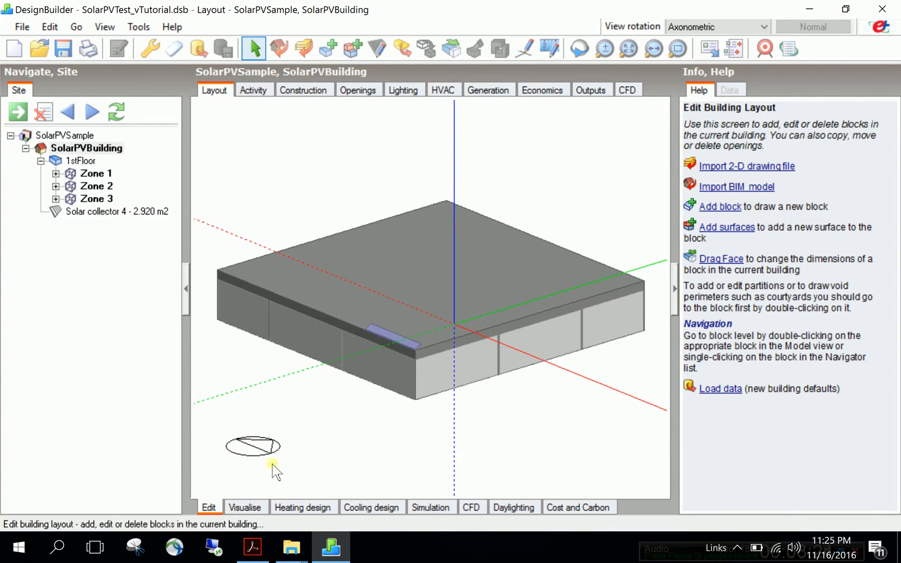
mouse_move(328, 313)
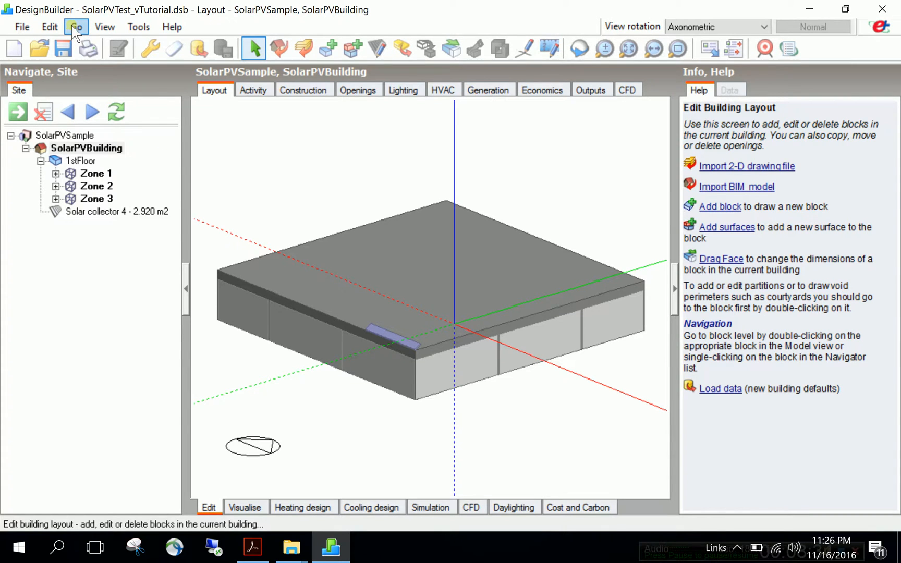
- Use the Go menu to navigate to the Simulation screen
left_click(75, 27)
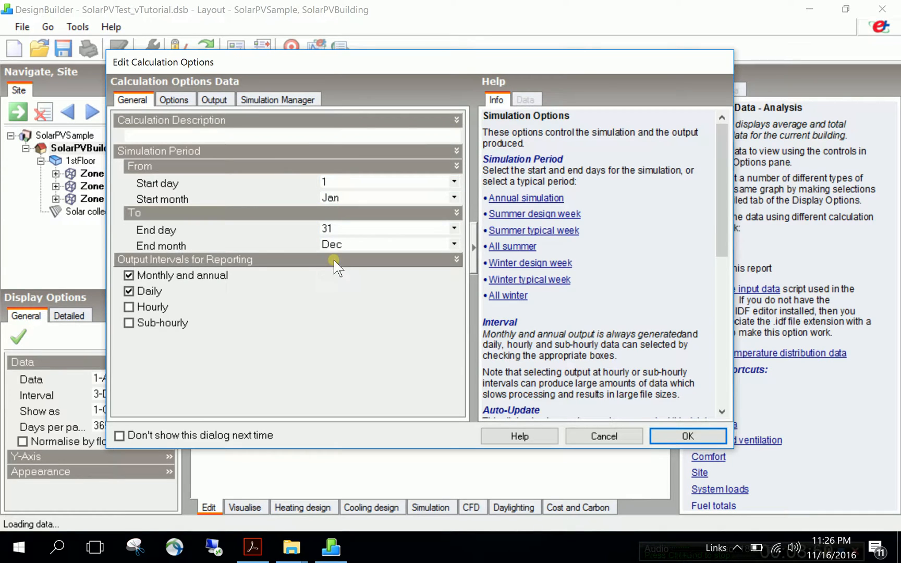
- Turn off Daily reporting, keeping the Jan 1–Dec 31 period with Monthly and annual intervals
left_click(385, 182)
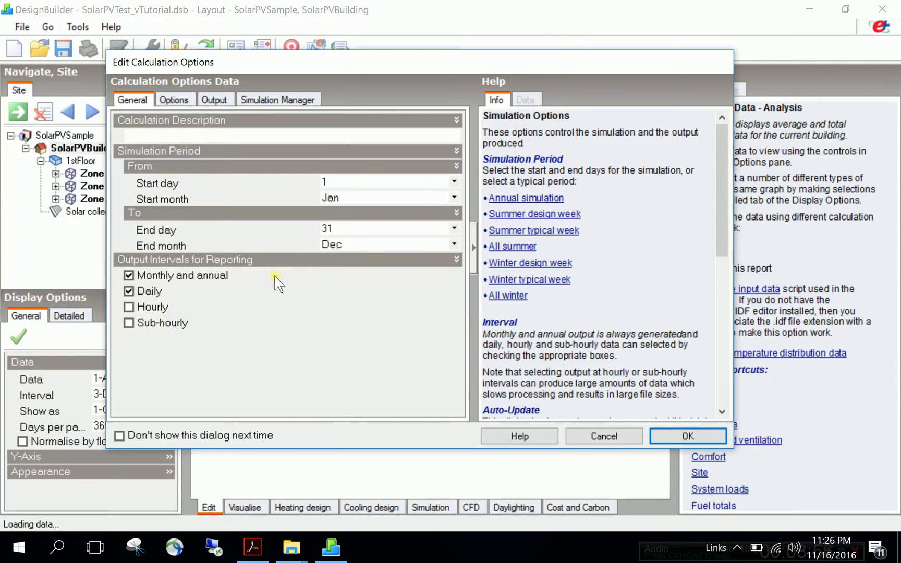
left_click(130, 292)
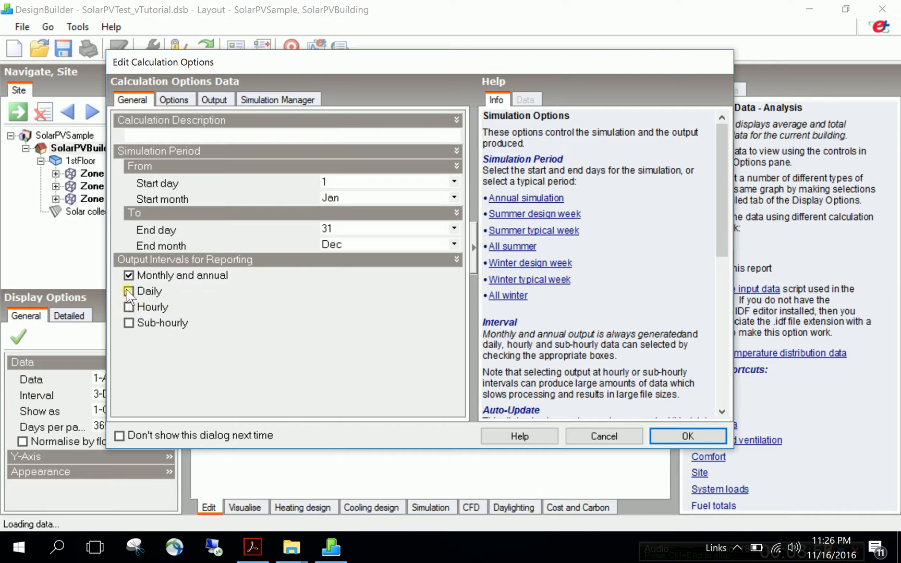
left_click(129, 291)
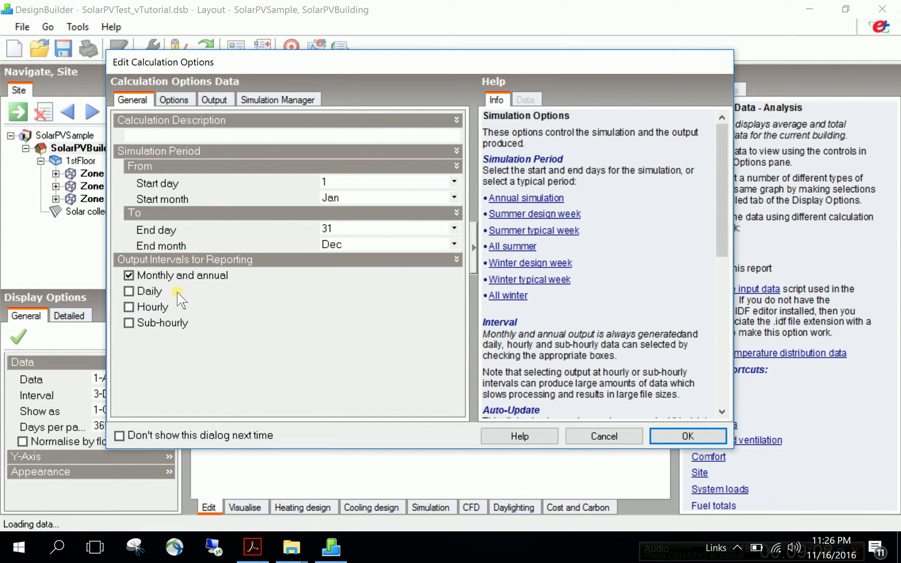
mouse_move(204, 294)
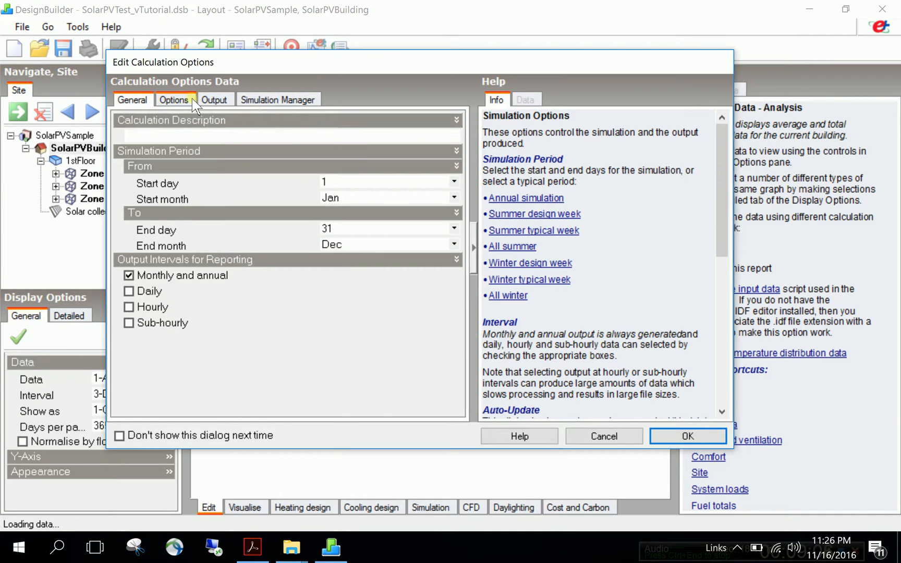
- Expand the Summary Tables report groups on the simulation Output tab
left_click(215, 100)
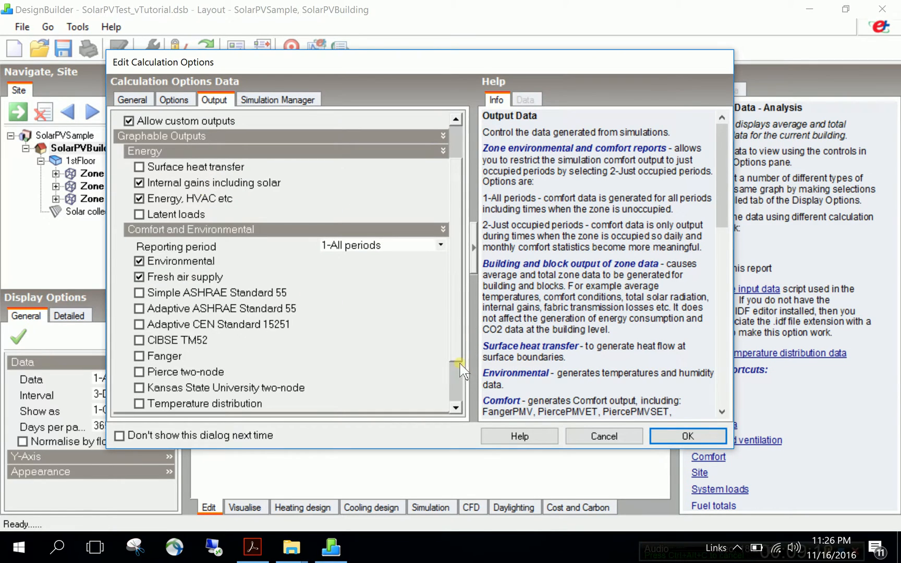
scroll("down", 3)
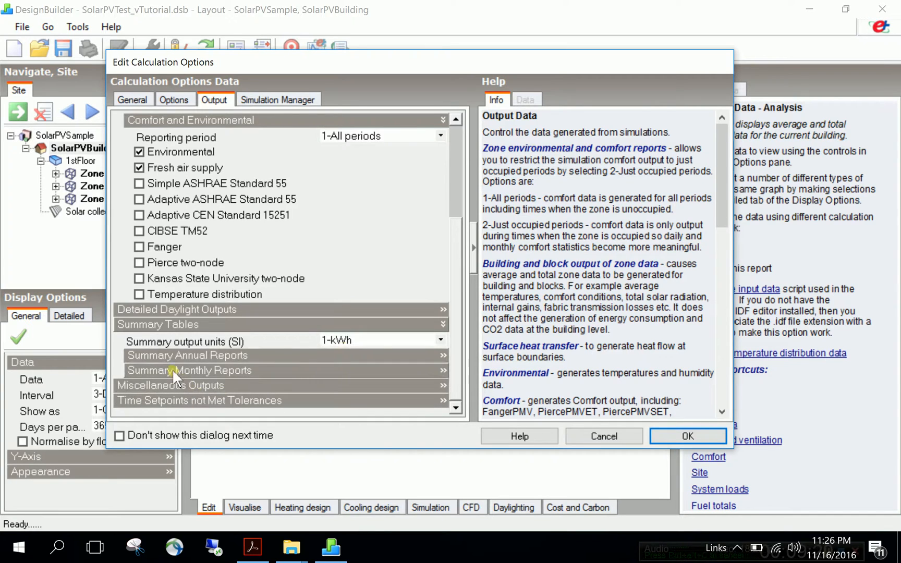
left_click(188, 370)
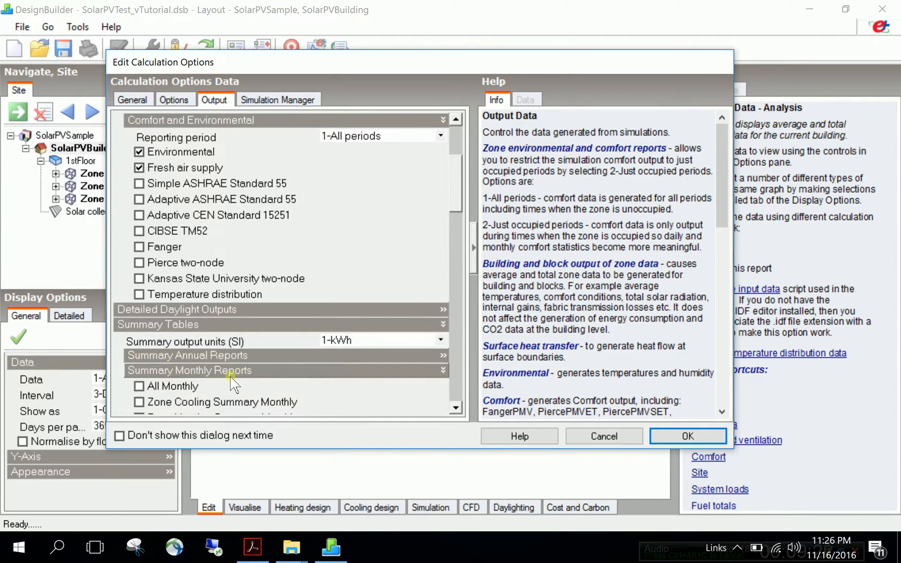
scroll("down", 3)
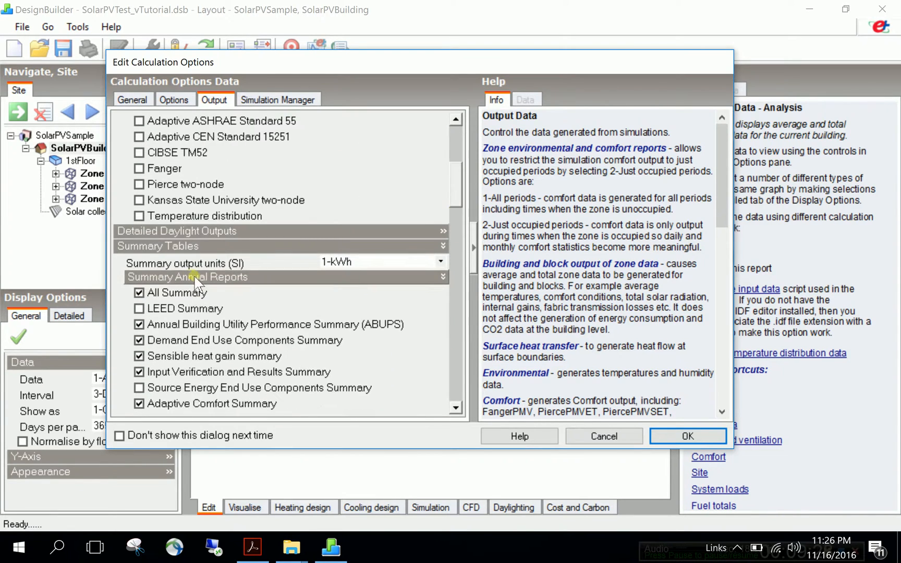
left_click(187, 276)
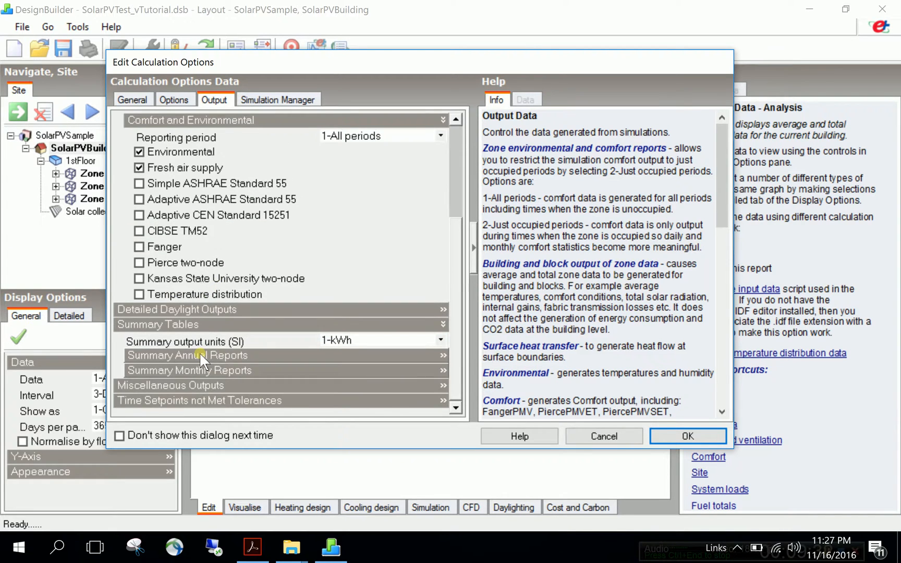
- Uncheck the All Summary annual report, keep ABUPS checked, and start the simulation
left_click(187, 355)
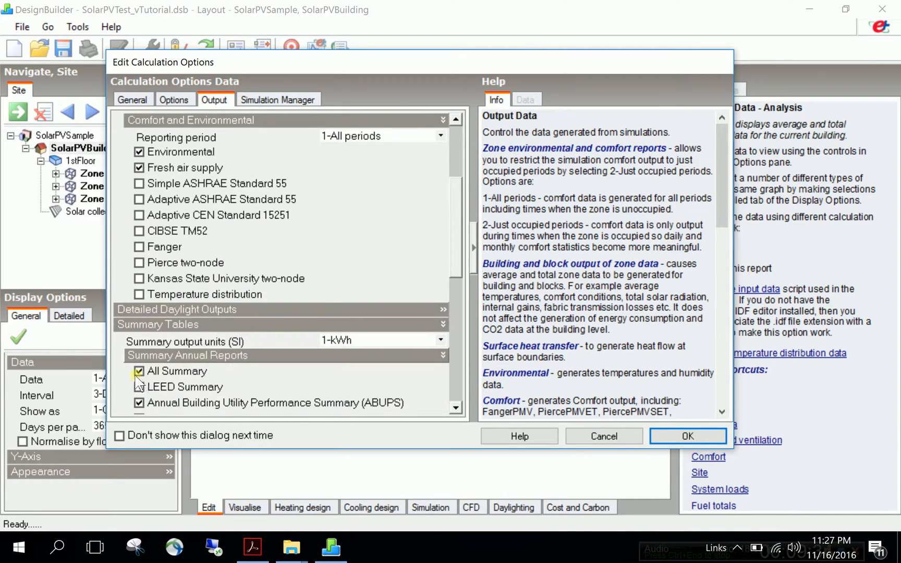
left_click(139, 371)
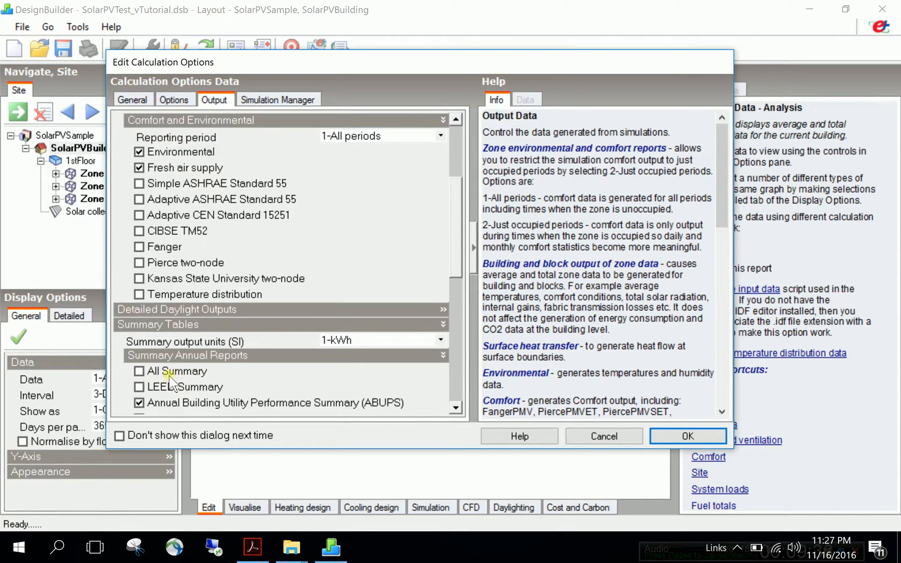
left_click(140, 370)
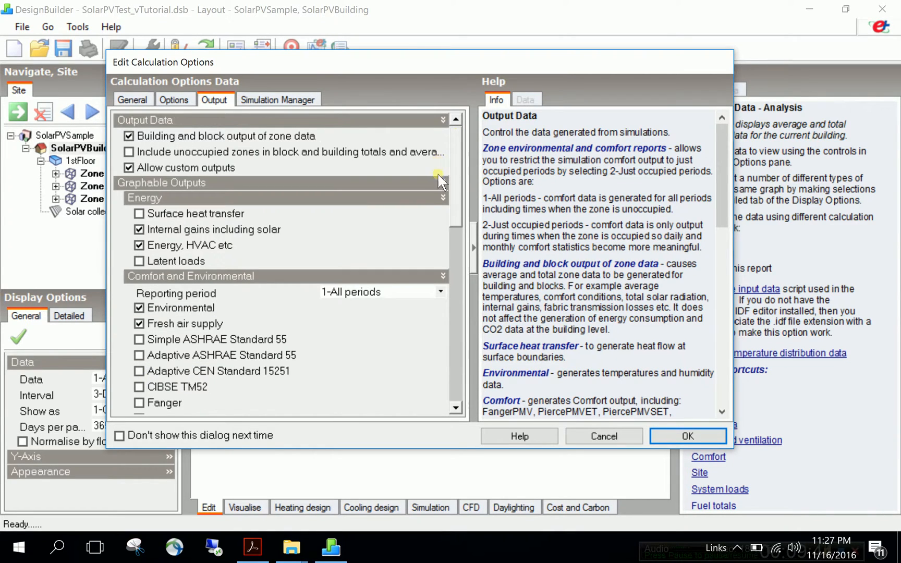
left_click(687, 436)
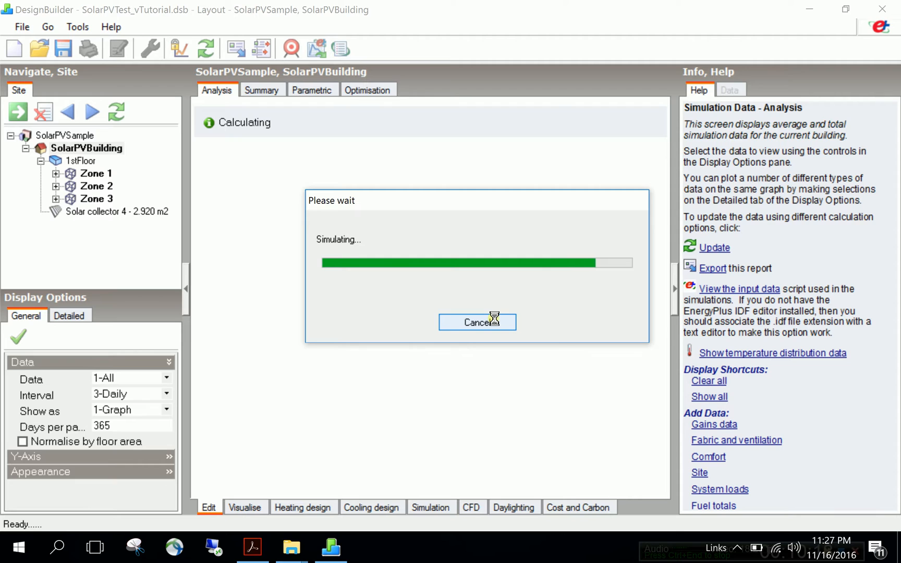
- Let the annual simulation finish and decline re-simulating for Daily data
left_click(477, 322)
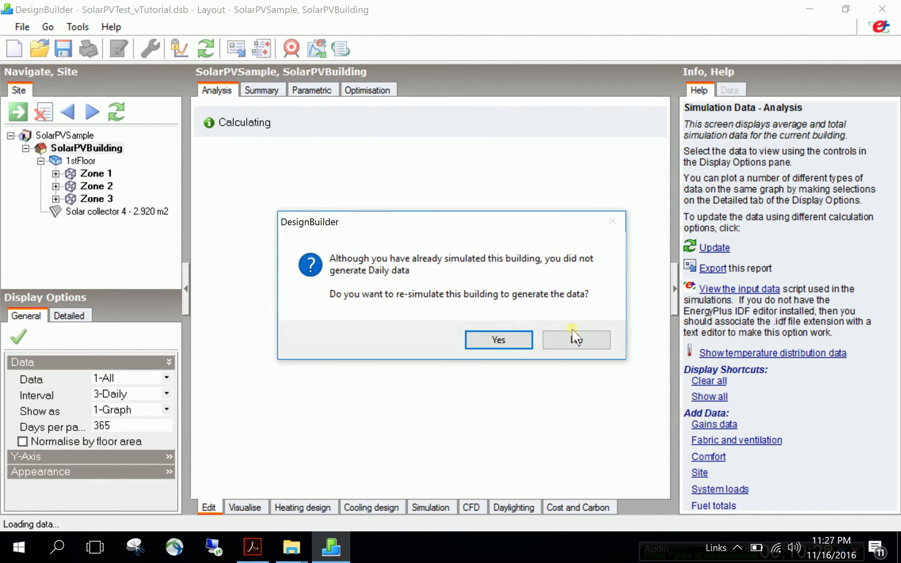
left_click(576, 340)
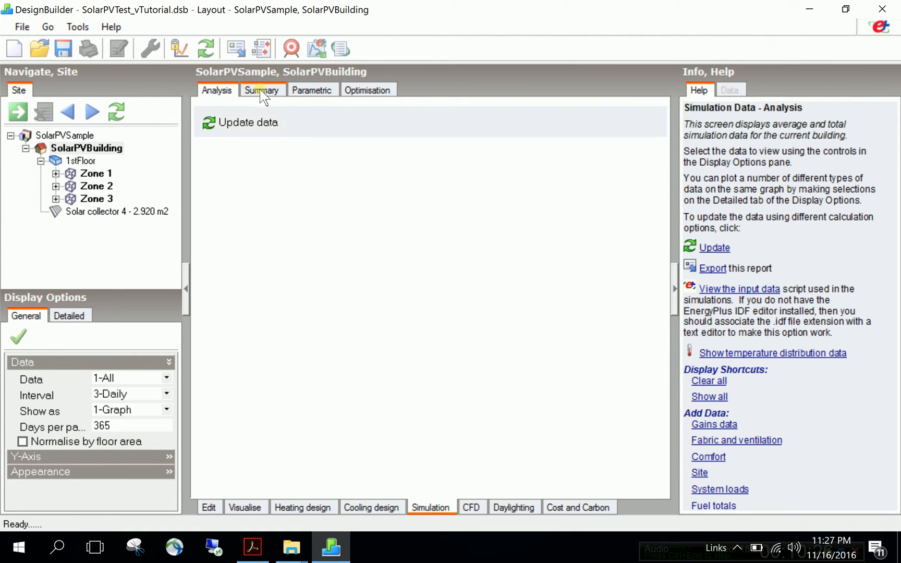
- Open the Summary report and scroll through the Annual Building Utility Performance Summary tables
left_click(262, 90)
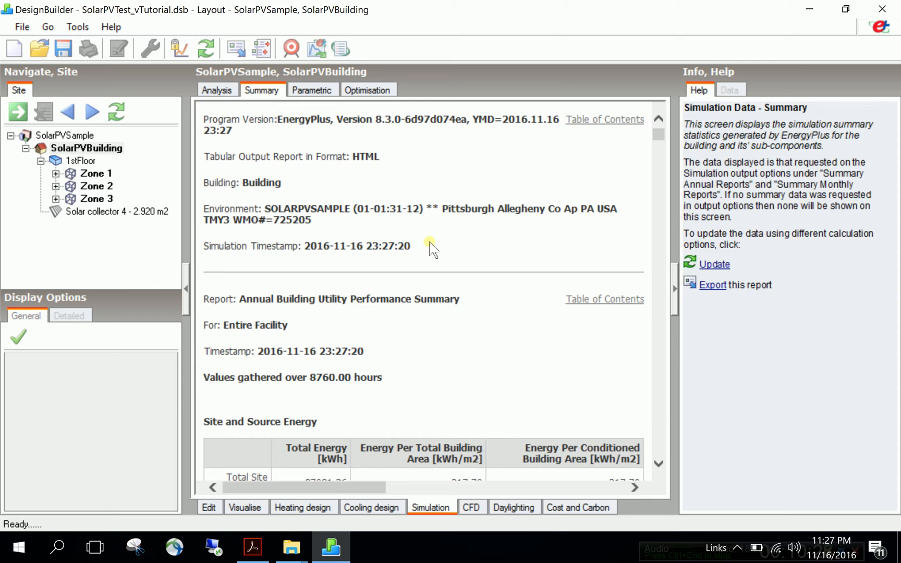
scroll("down", 3)
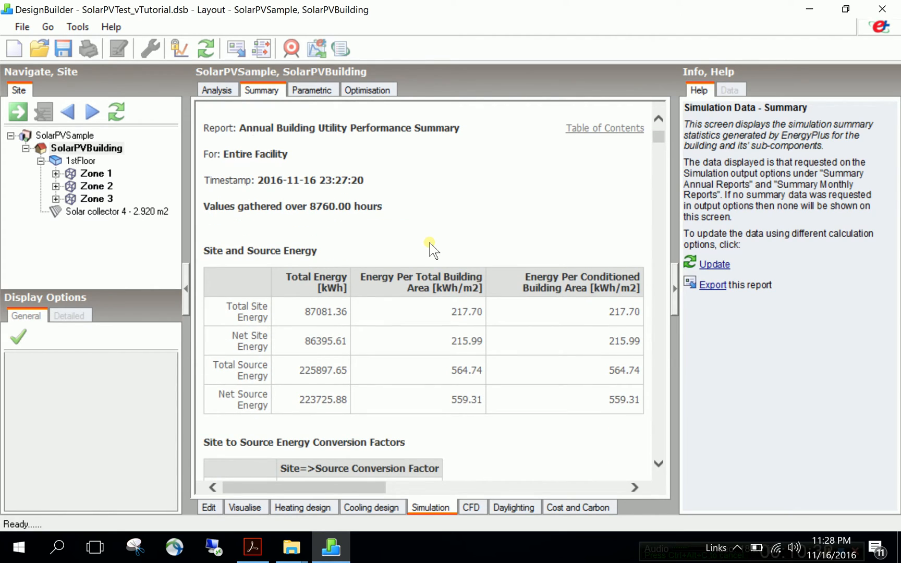
scroll("down", 3)
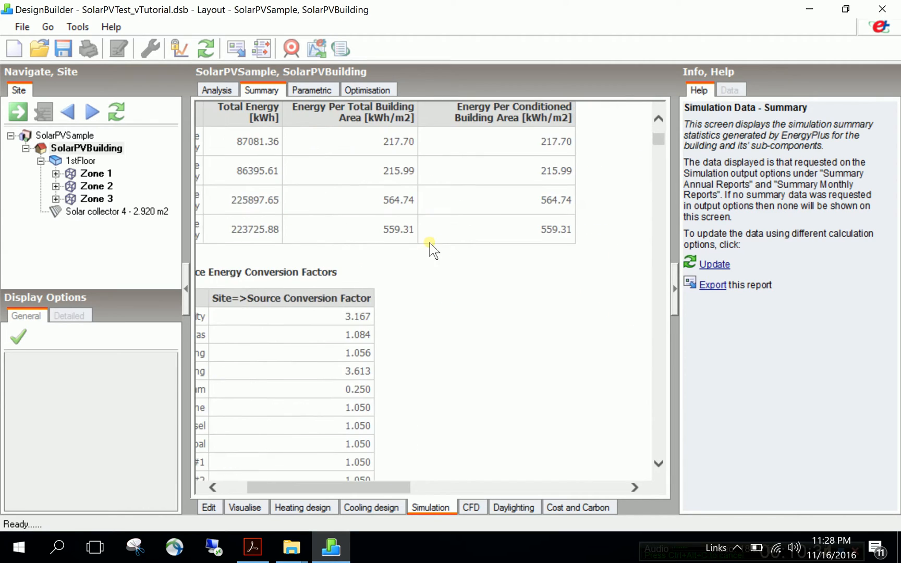
scroll("down", 3)
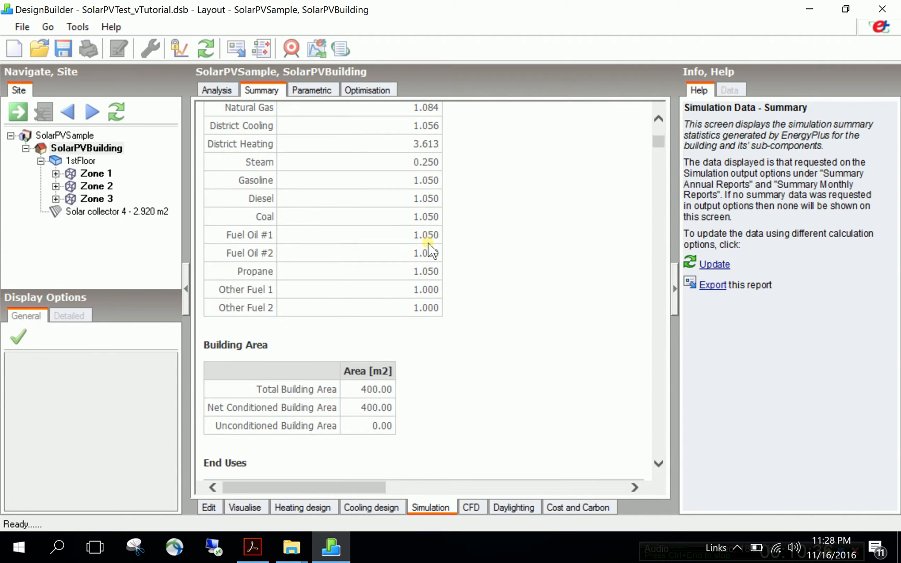
scroll("down", 3)
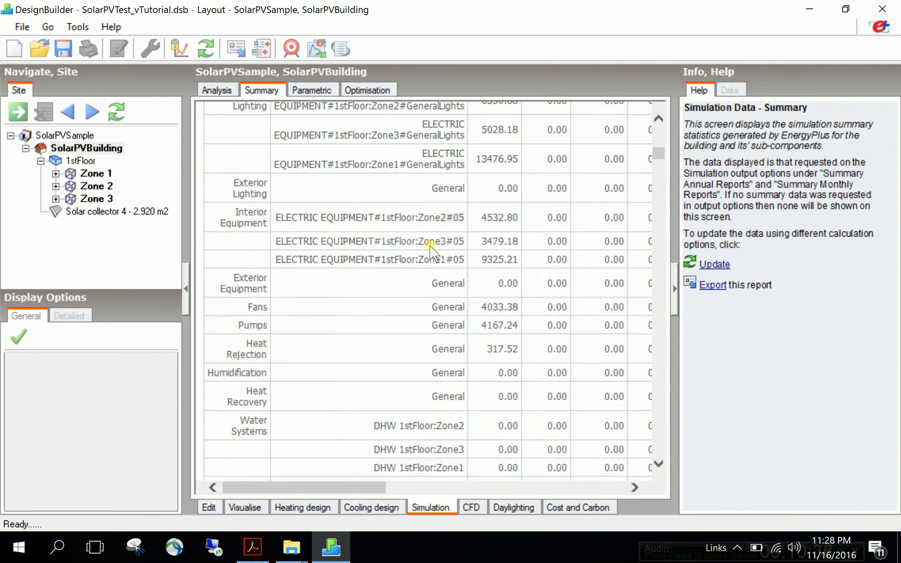
scroll("down", 3)
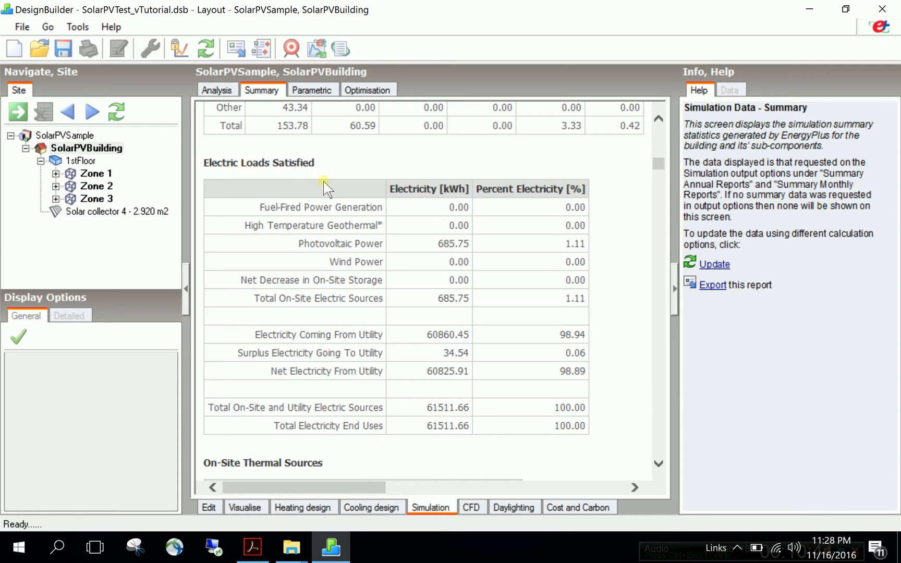
mouse_move(472, 203)
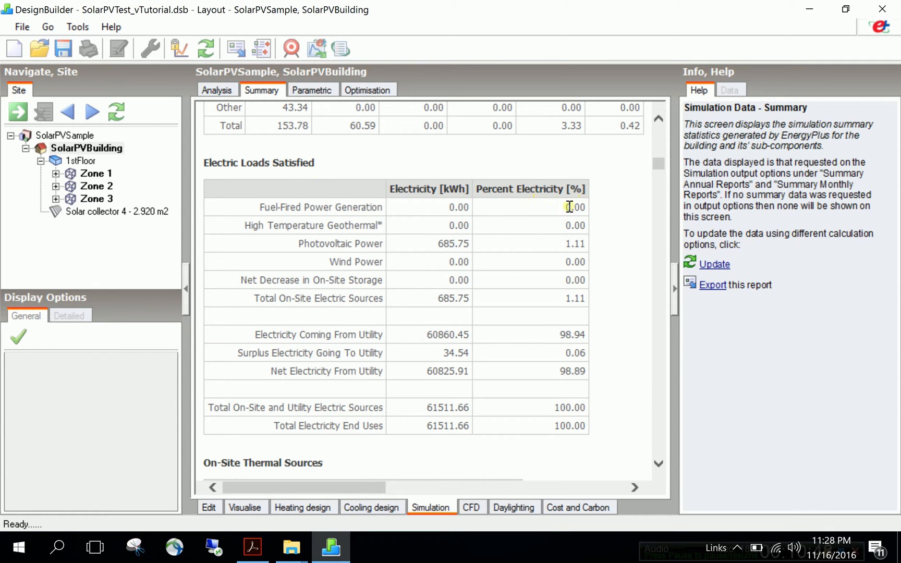
mouse_move(438, 243)
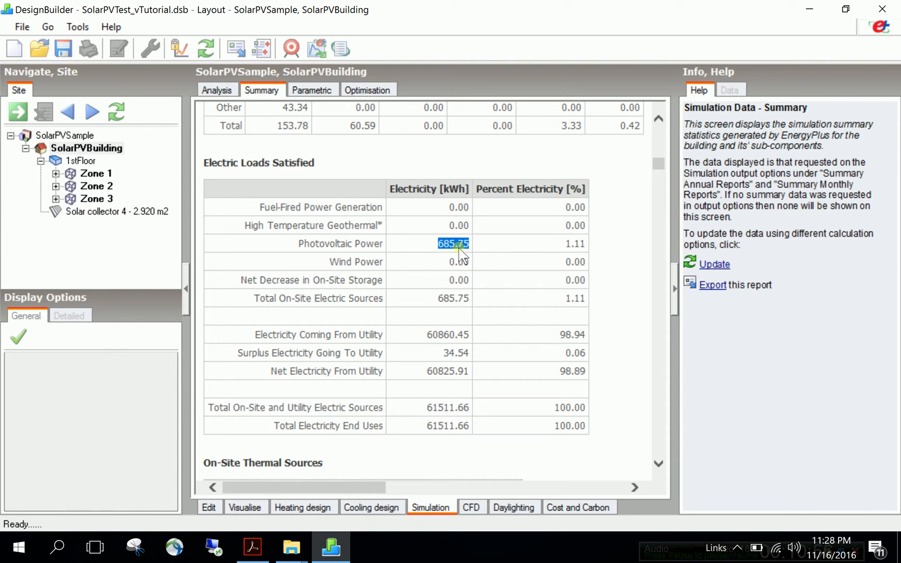
mouse_move(454, 258)
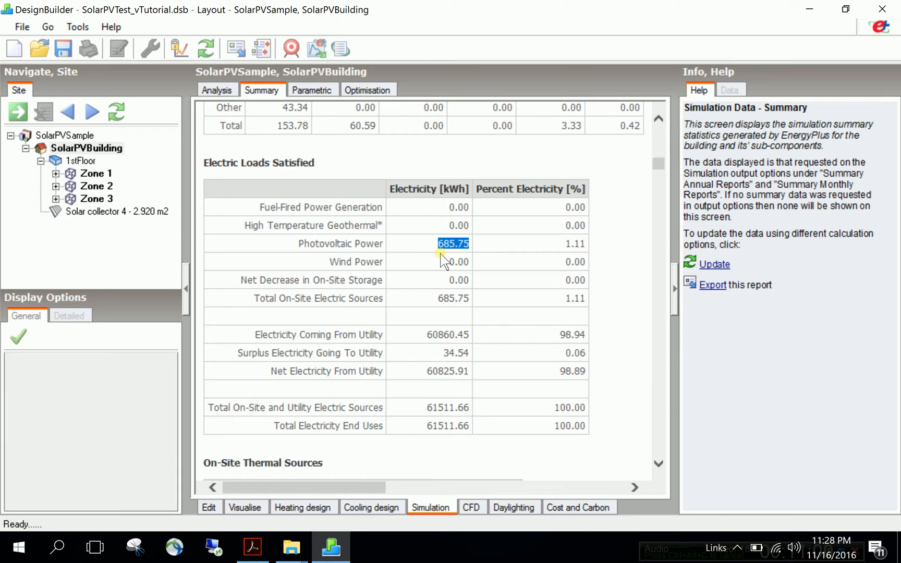
mouse_move(529, 256)
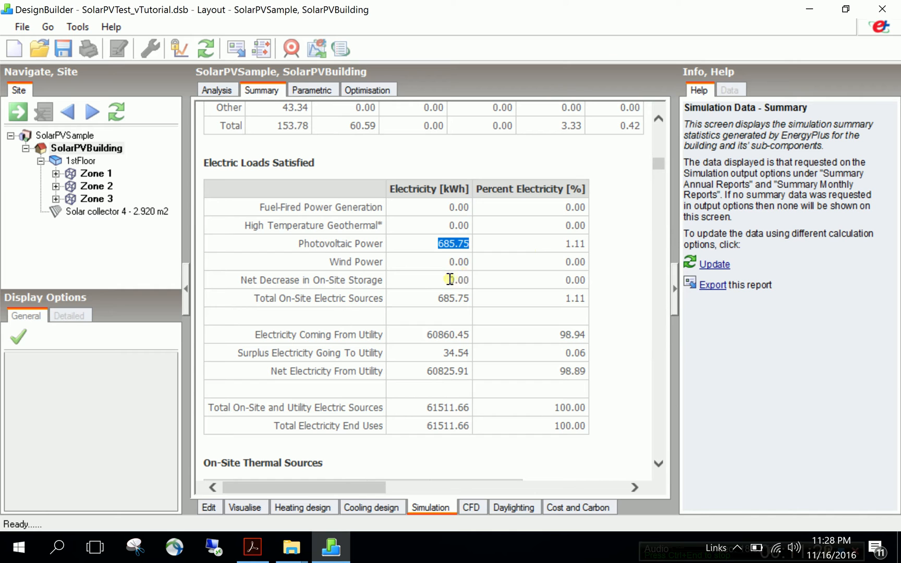
- Scroll the report to Electric Loads Satisfied, showing Photovoltaic Power at 685.75 kWh
scroll("down", 3)
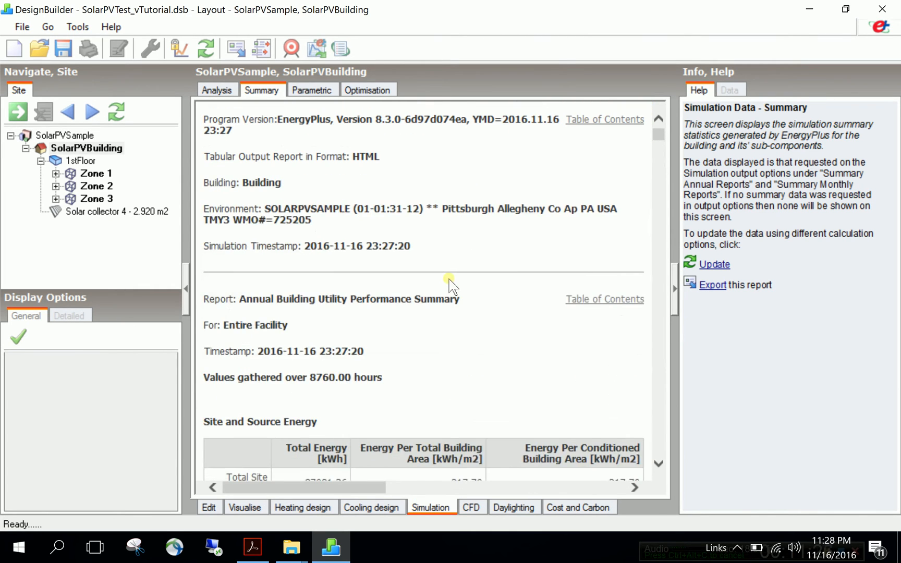
mouse_move(258, 466)
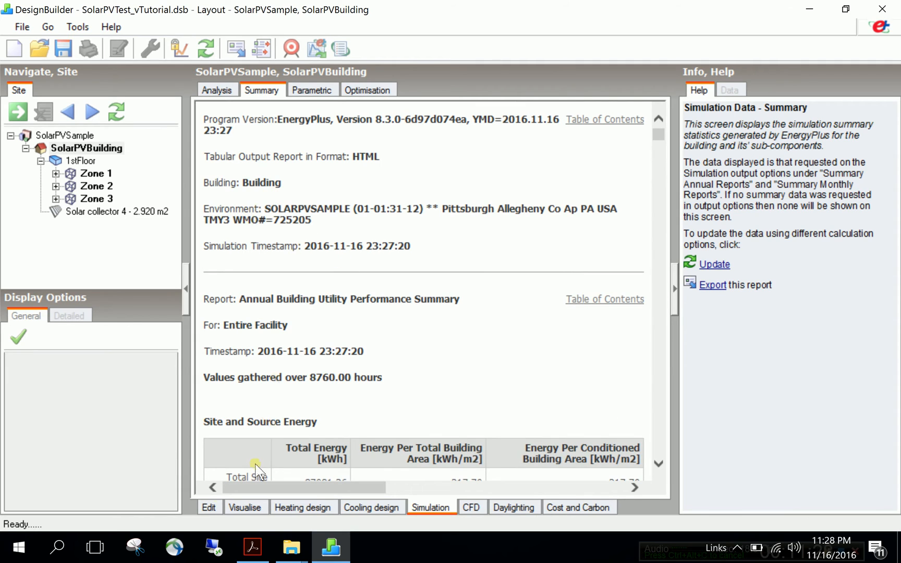
mouse_move(376, 296)
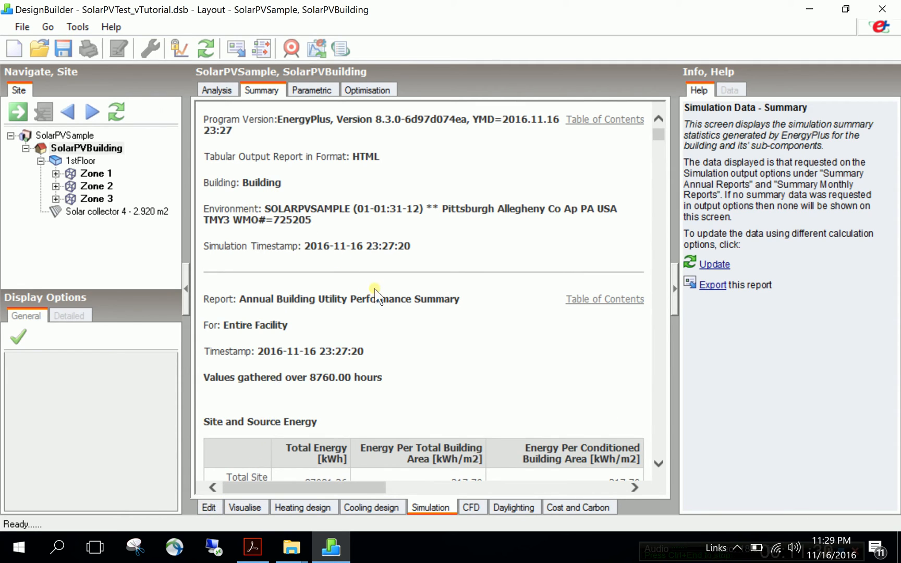
mouse_move(267, 466)
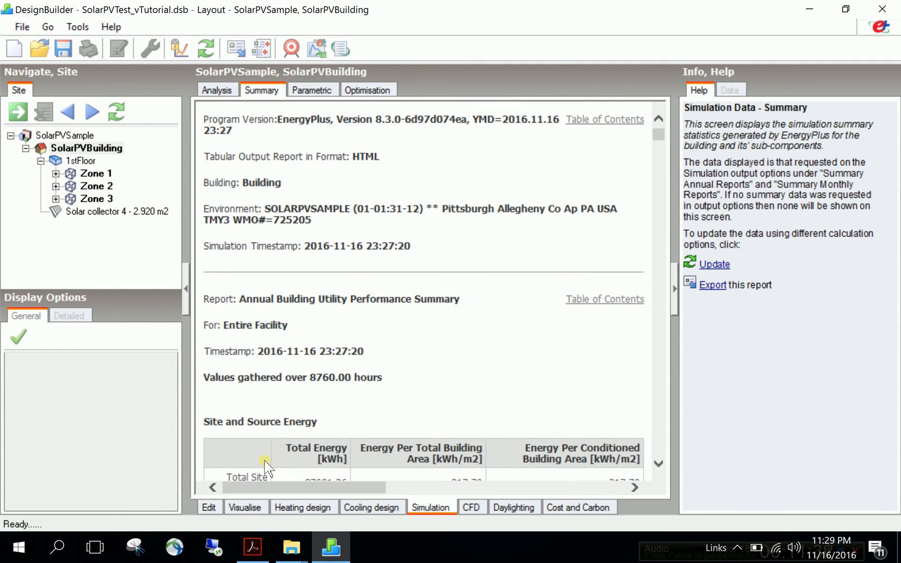
- Return to the Edit layout view of SolarPVBuilding and its solar collector
left_click(209, 508)
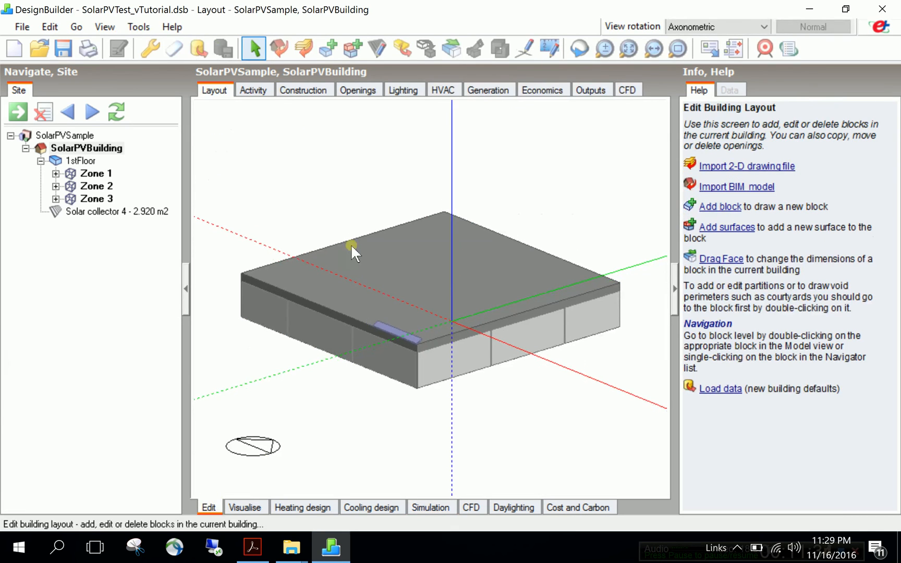
mouse_move(333, 181)
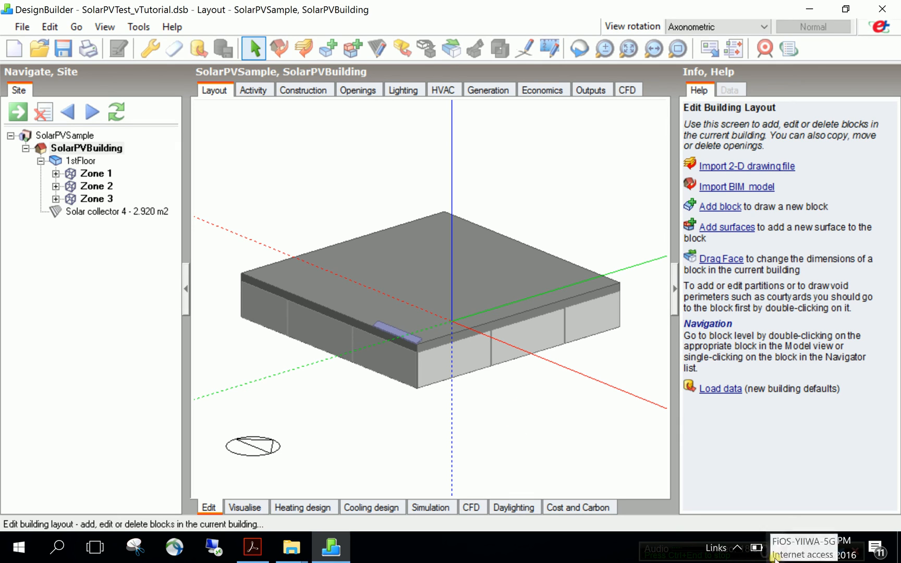
left_click(741, 547)
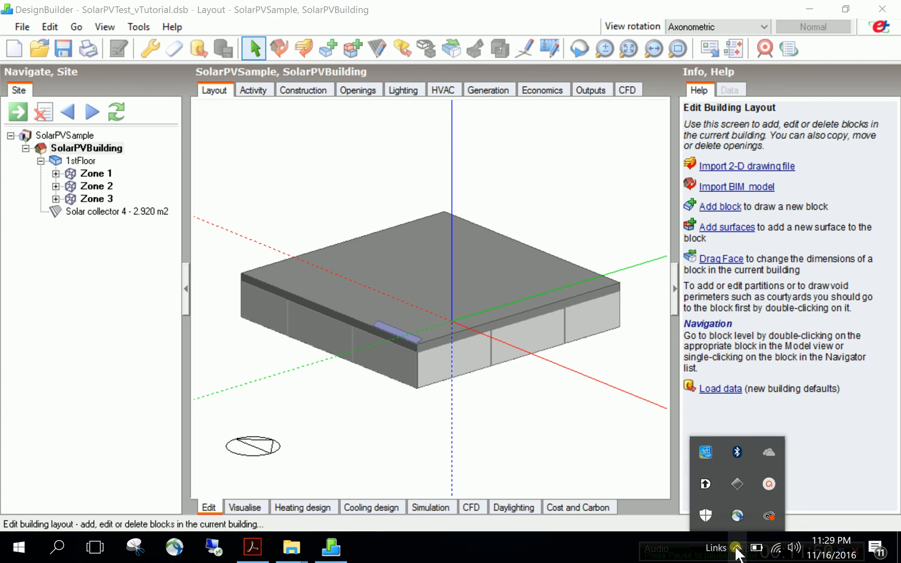